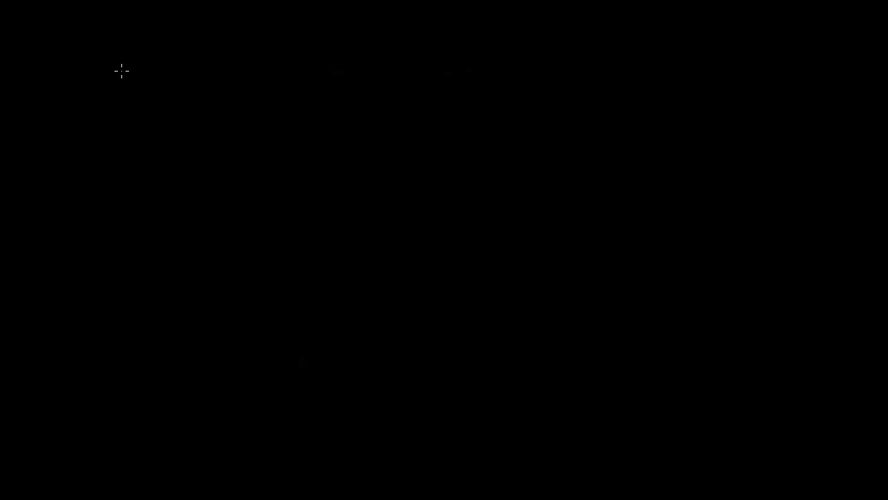
mouse_move(97, 60)
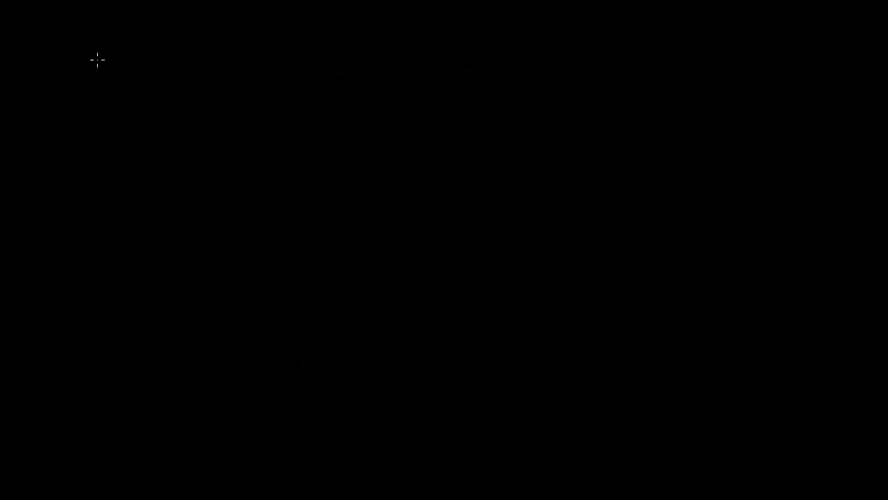
mouse_move(132, 77)
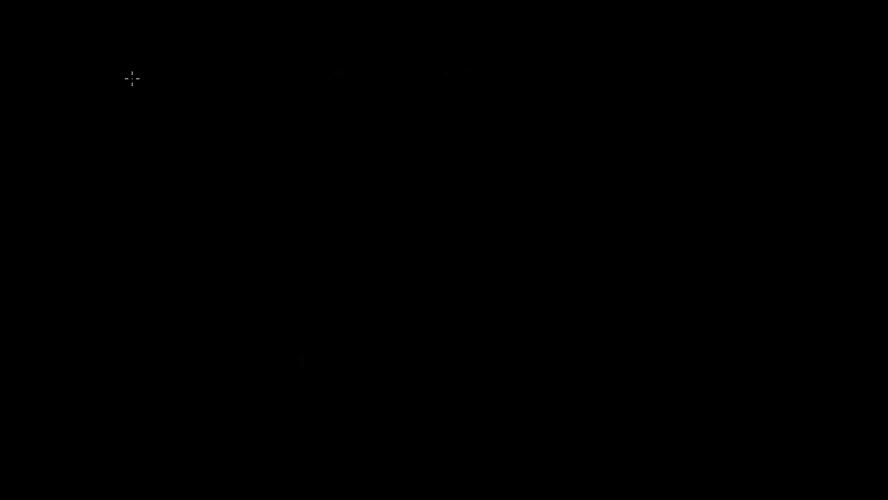
mouse_move(108, 61)
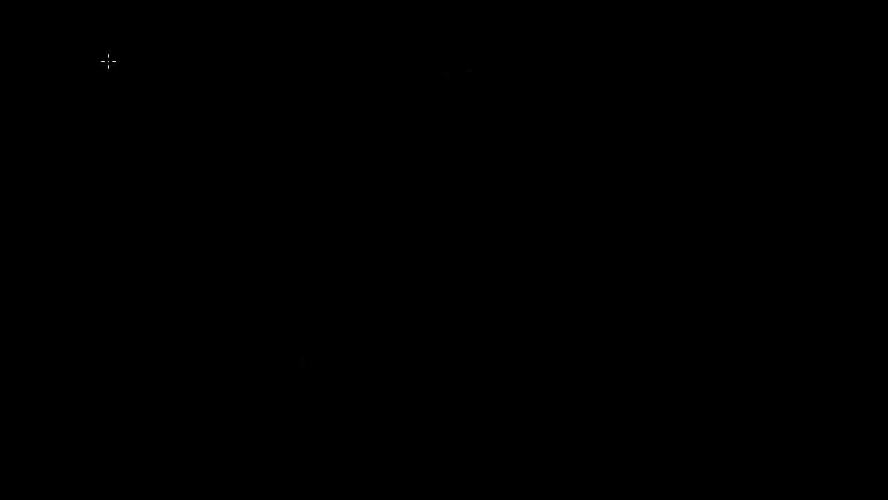
Handwrite 'Bone, Joint, muscle Injuries' in yellow and start the 'CH' chapter label beneath it
type("Bone, Jo")
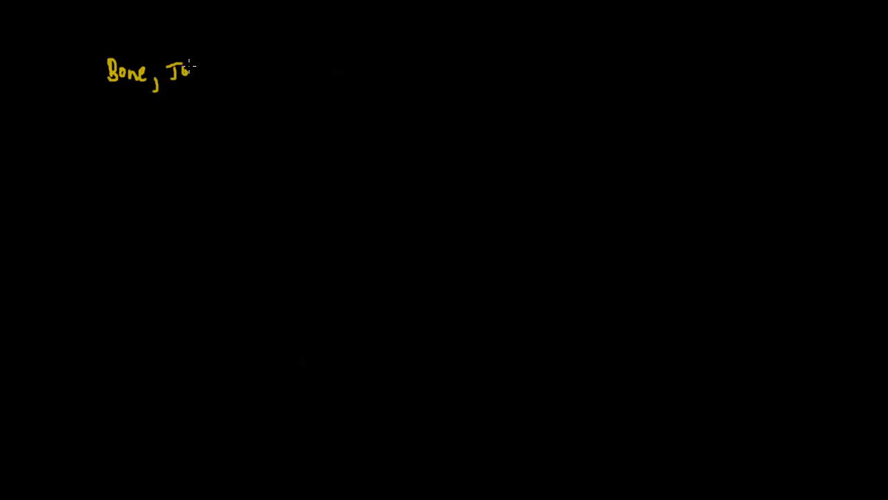
left_click_drag(184, 73, 234, 79)
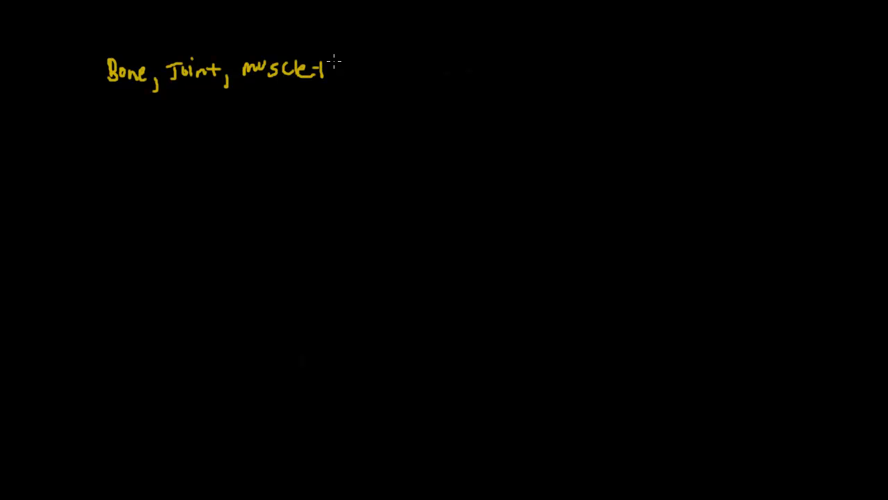
type("Injur")
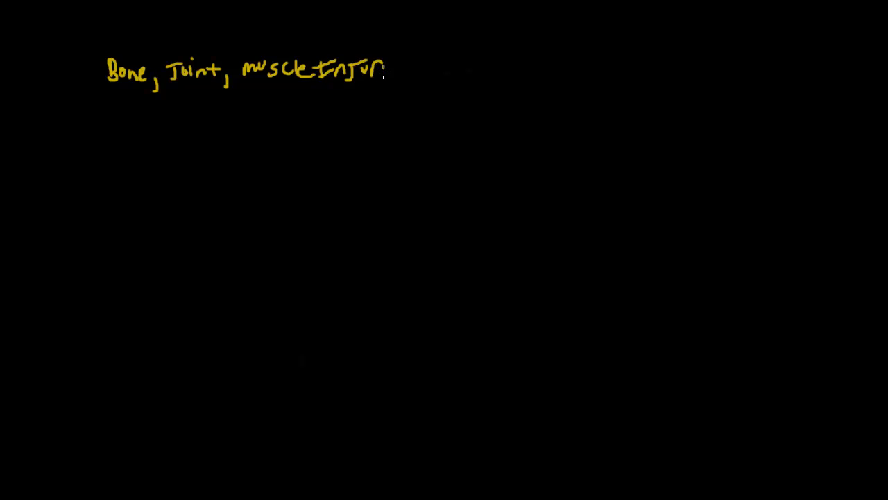
type("ies")
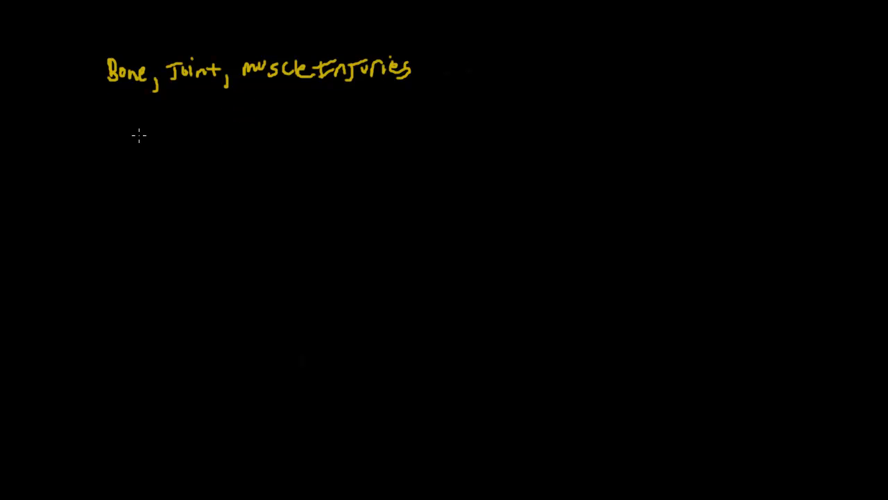
mouse_move(139, 85)
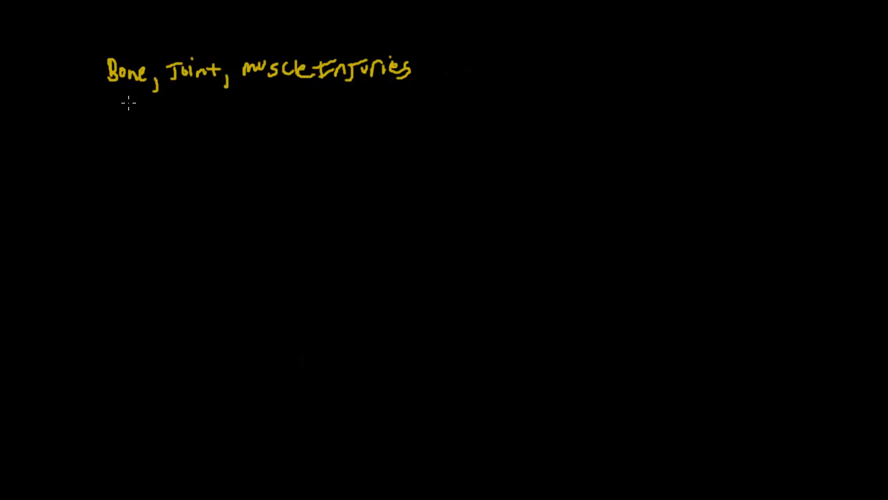
mouse_move(136, 157)
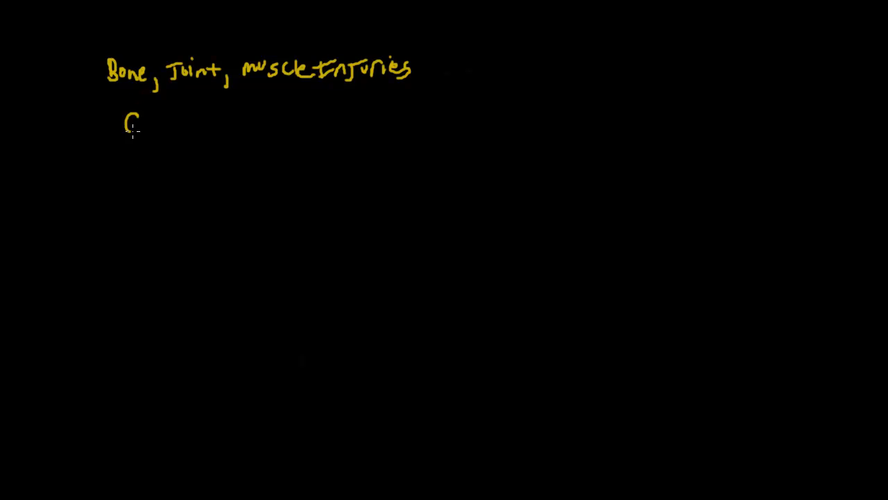
type("CH H")
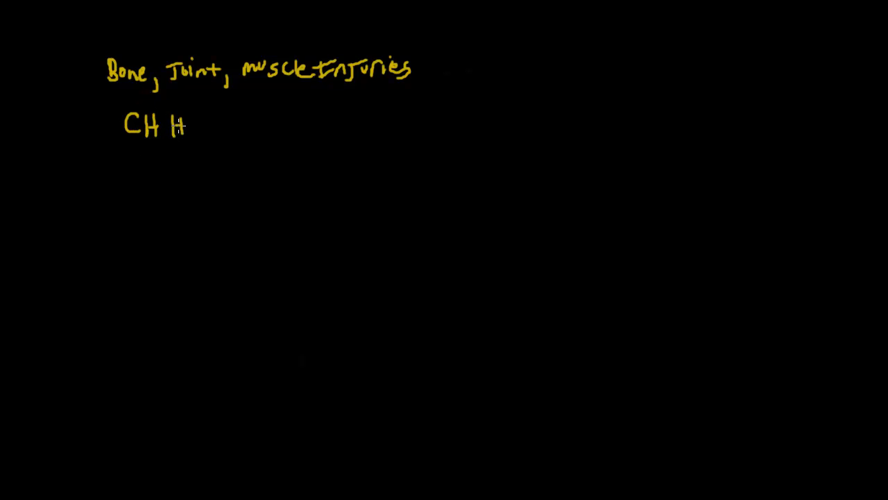
mouse_move(178, 125)
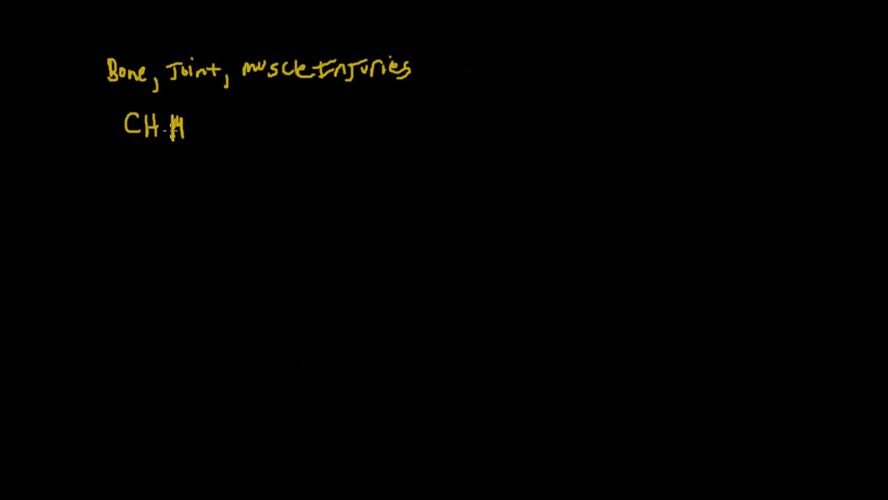
mouse_move(120, 174)
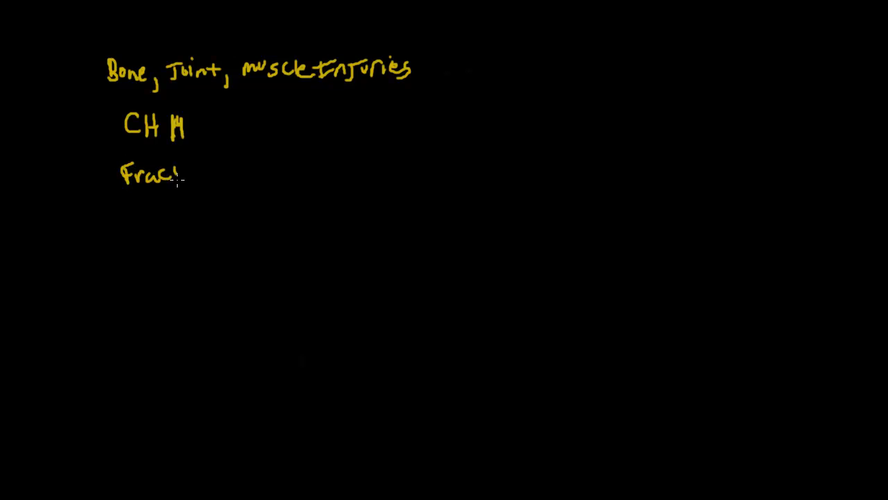
Finish the line 'Fracture – Broken Bone'
type("ture")
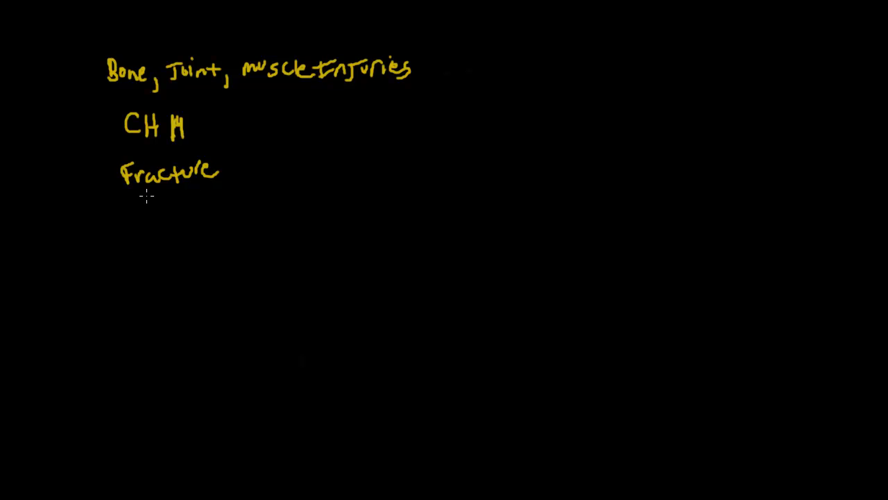
mouse_move(233, 165)
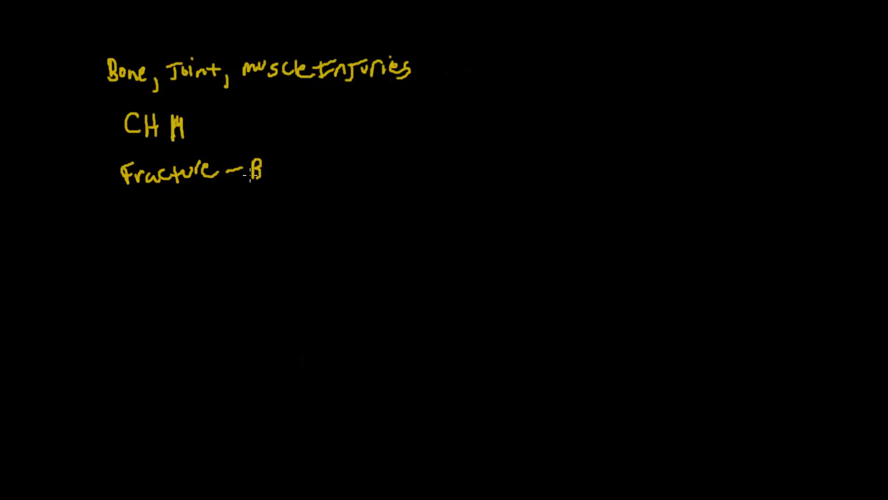
type("roken Bone")
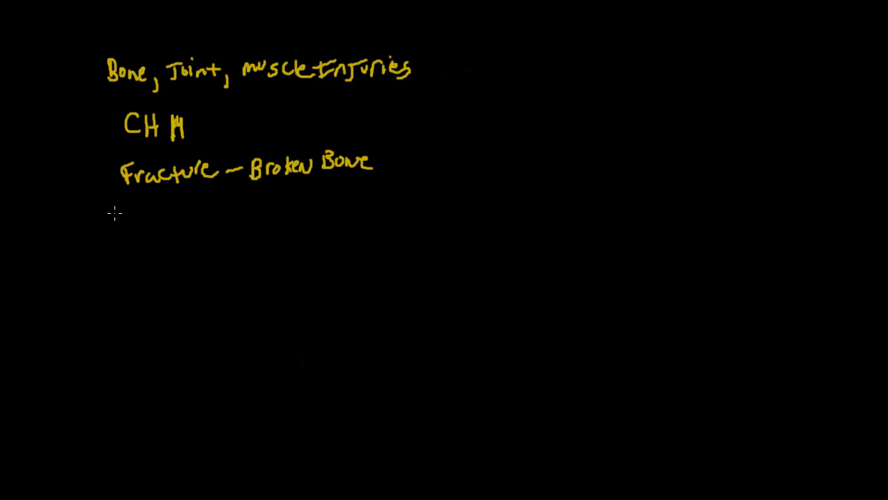
mouse_move(133, 228)
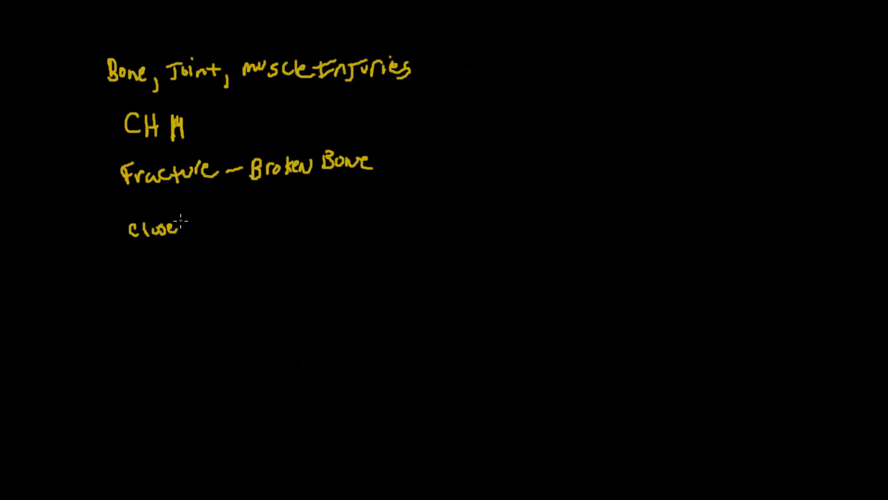
Add the line 'closed – skin is intact, No wound' beneath Fracture
type("d –")
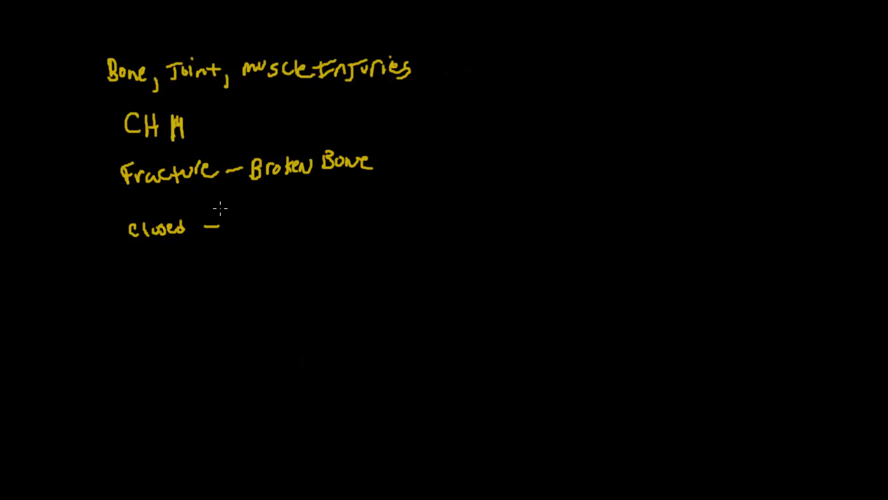
type("Sk")
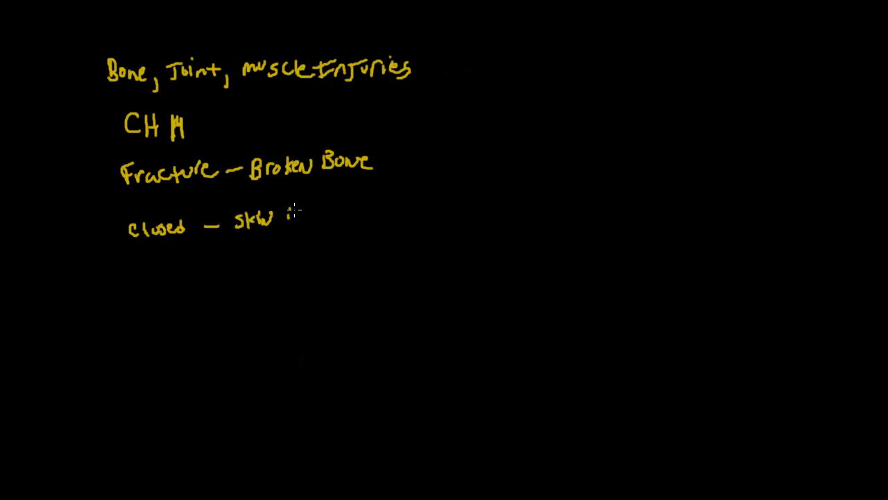
type("is intact")
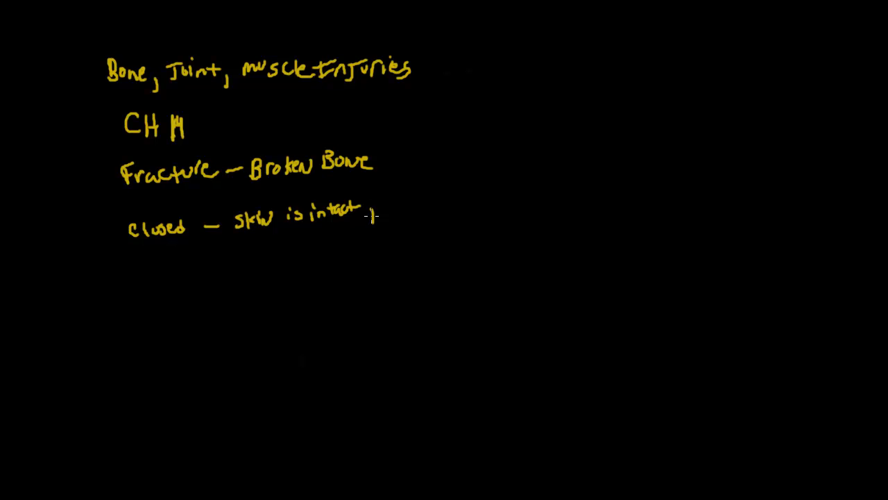
type(", No wound")
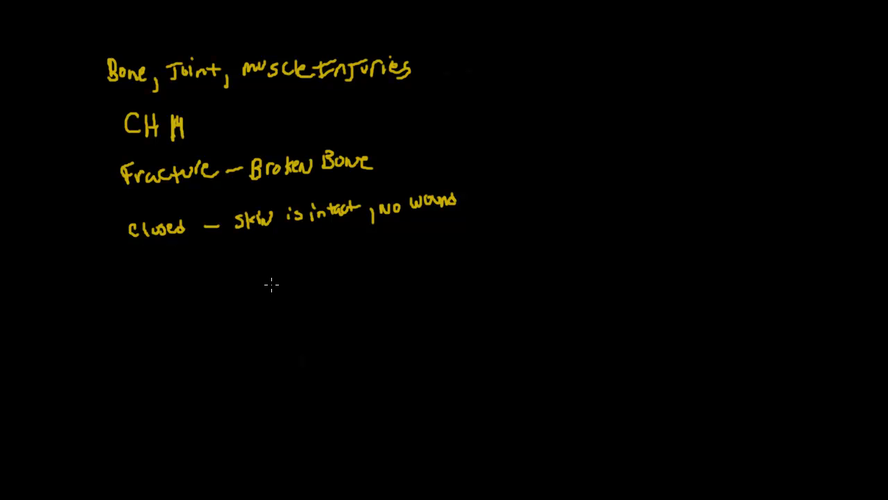
mouse_move(187, 280)
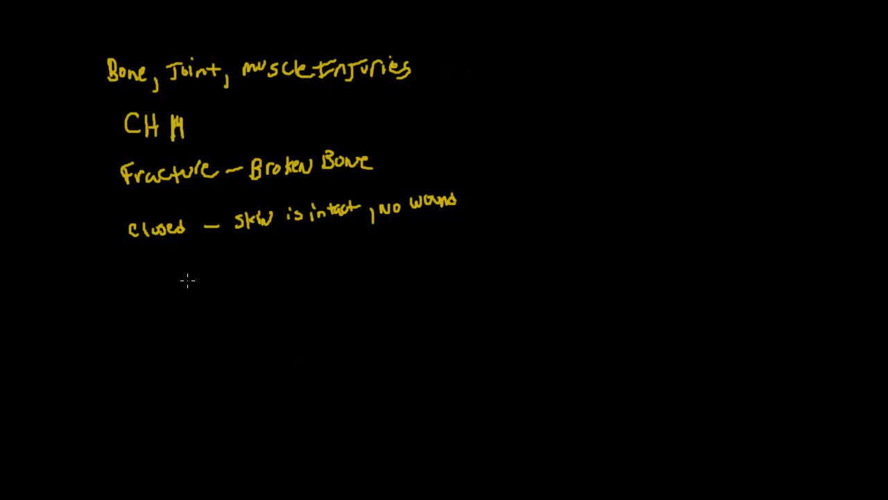
mouse_move(189, 271)
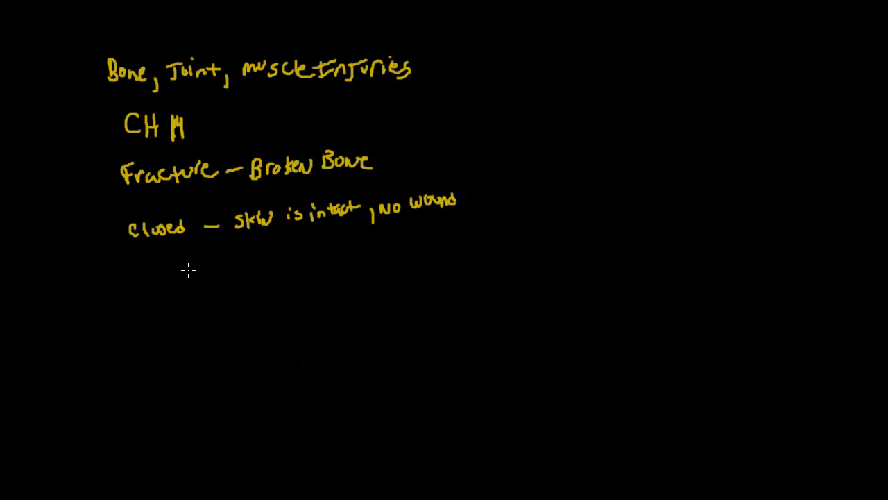
mouse_move(179, 271)
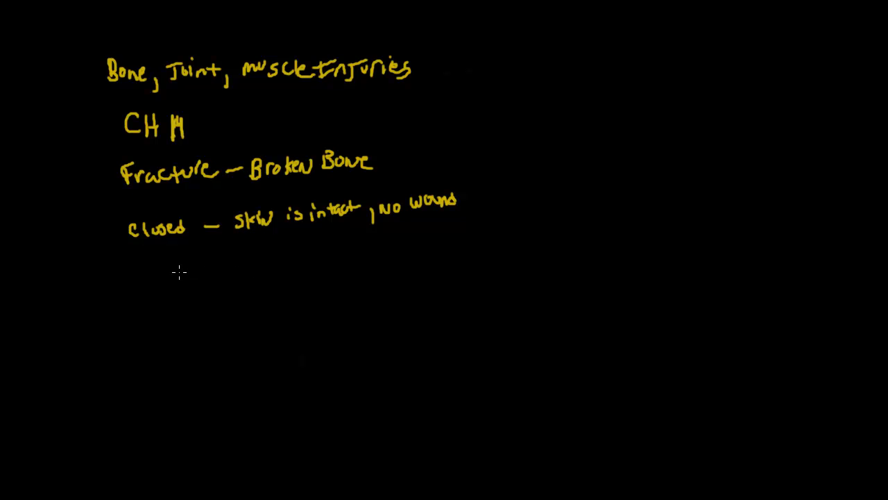
mouse_move(139, 271)
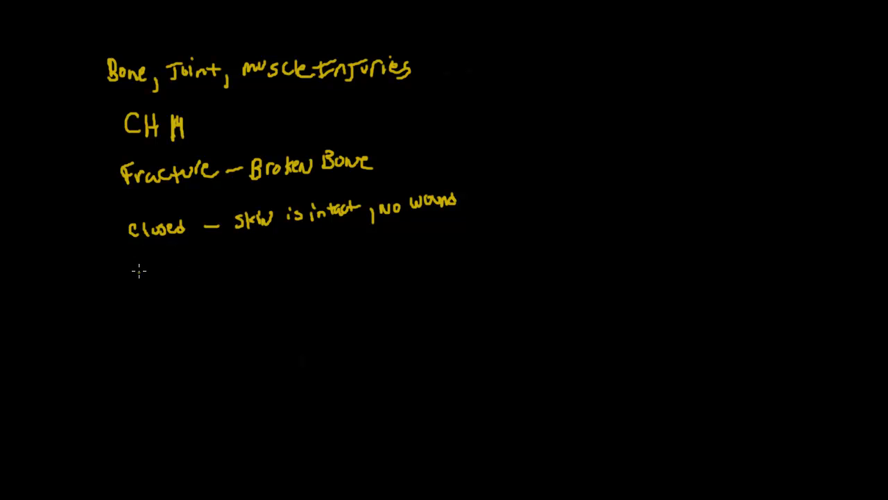
Write 'open – skin broken, – bone visible' as the second fracture type
type("open —")
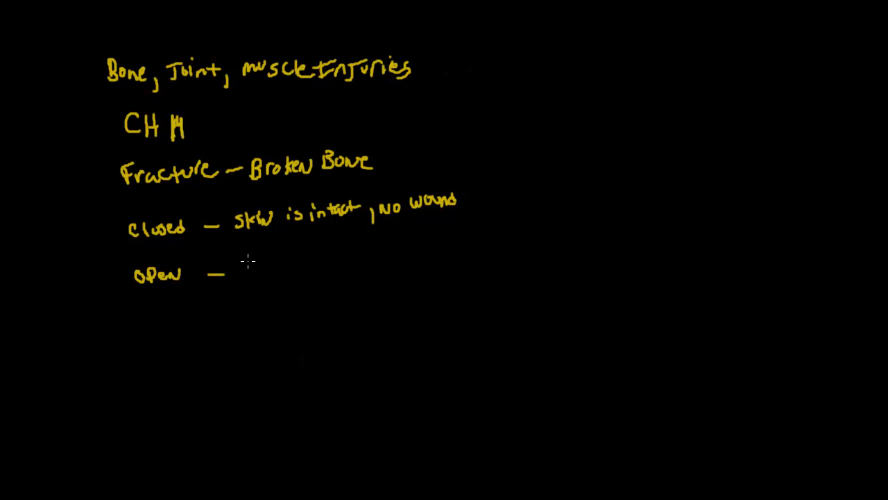
mouse_move(228, 248)
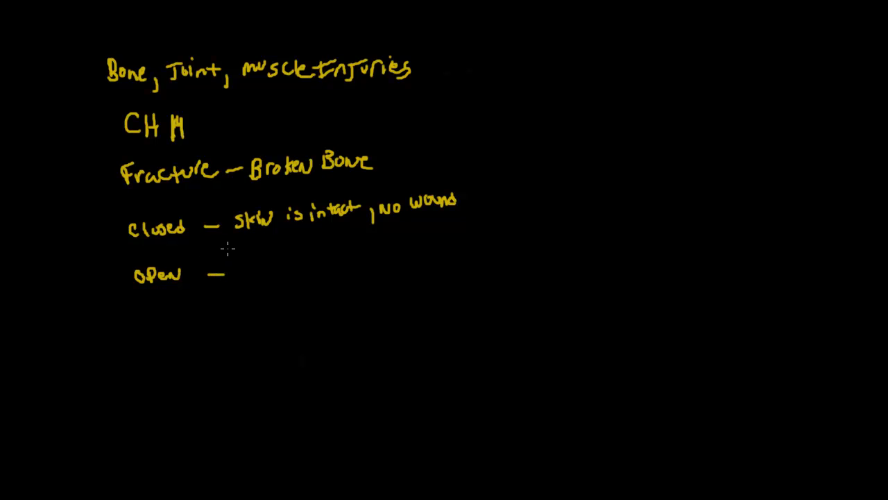
mouse_move(243, 266)
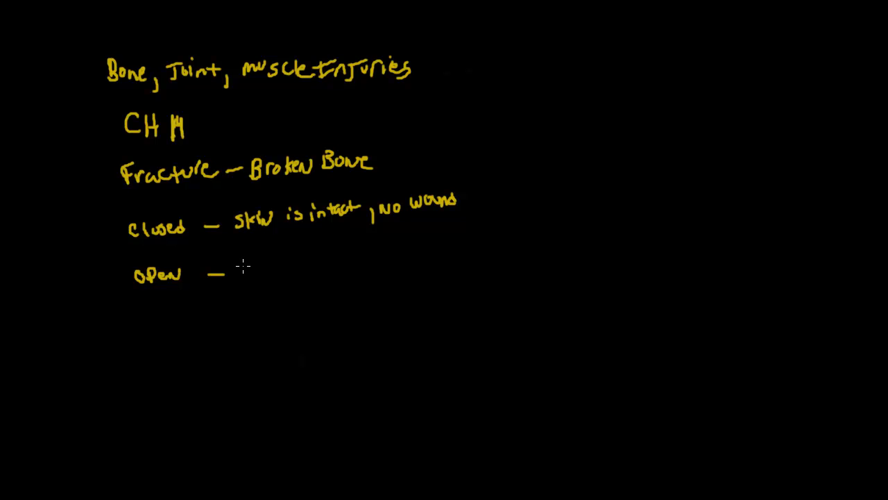
mouse_move(250, 277)
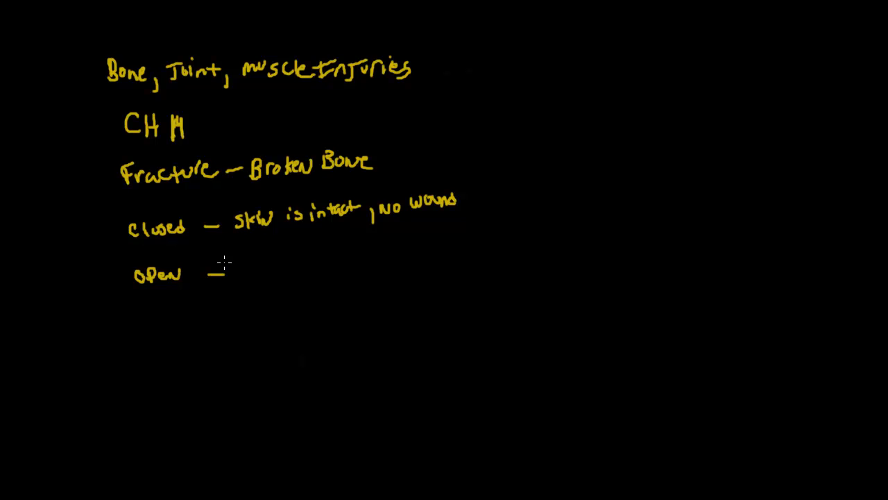
mouse_move(224, 281)
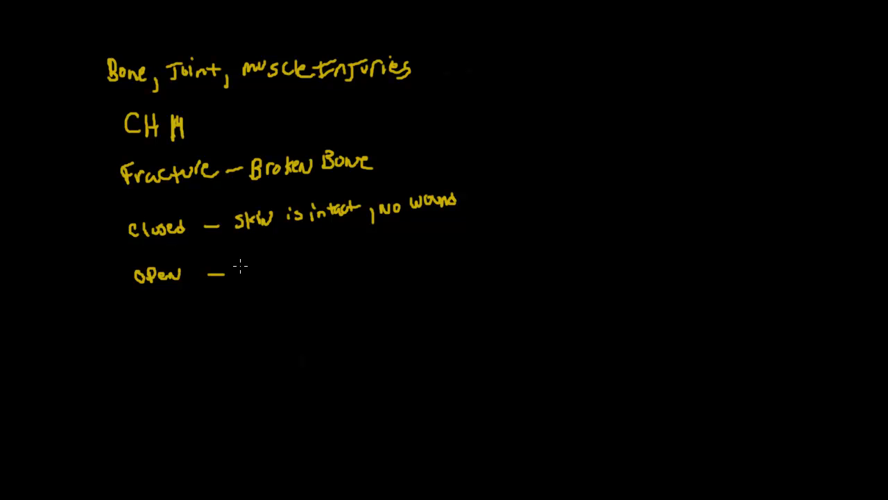
type("Skn")
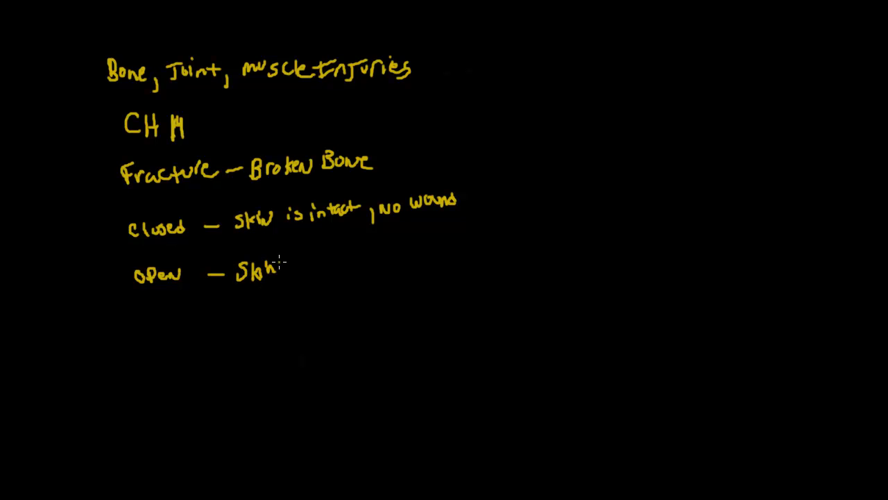
type("broken,")
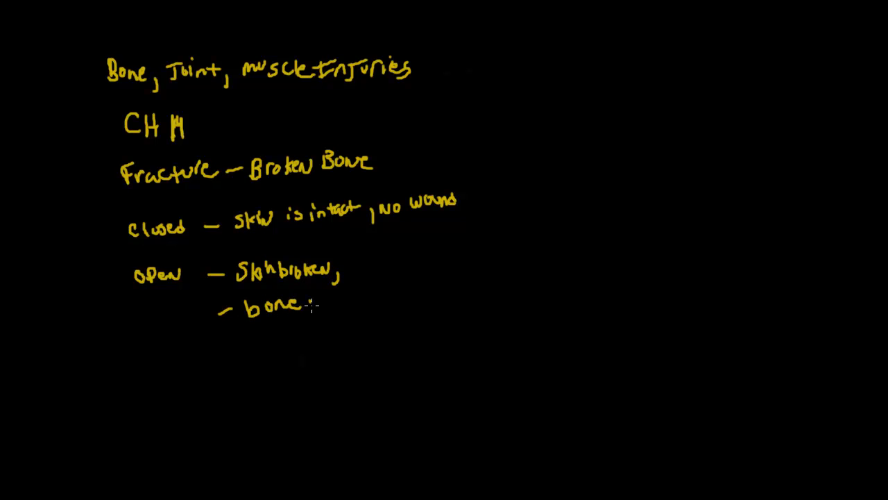
type("visible")
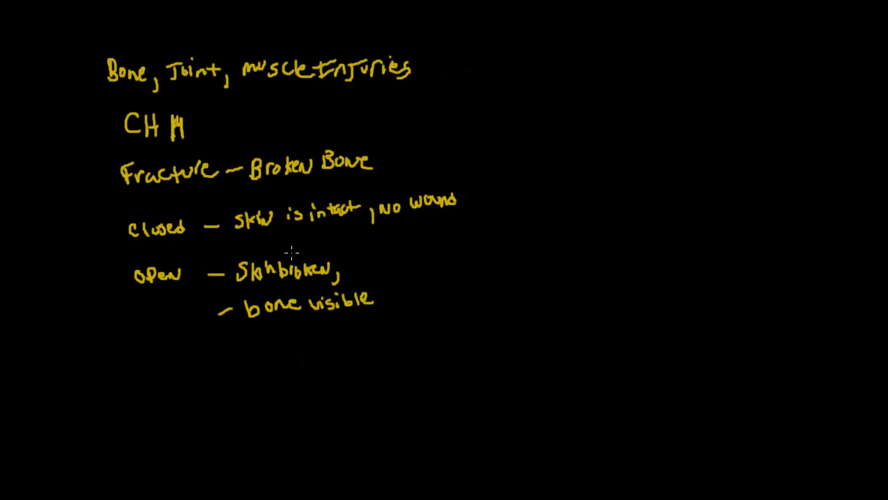
mouse_move(150, 358)
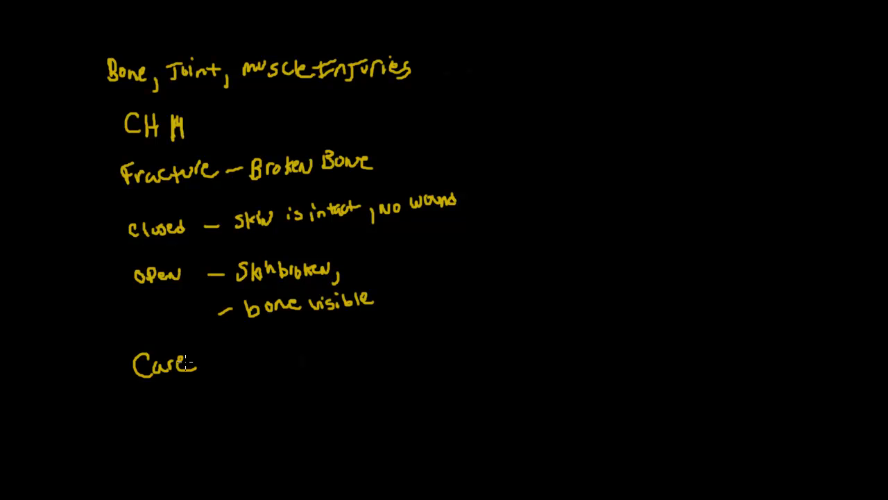
mouse_move(169, 381)
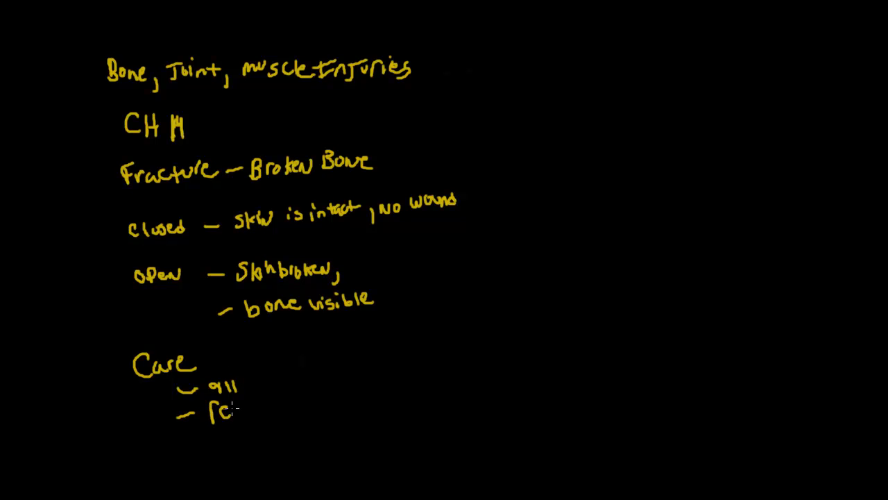
Write '- remove Clothing' under the Care heading after '- 911'
type("remove")
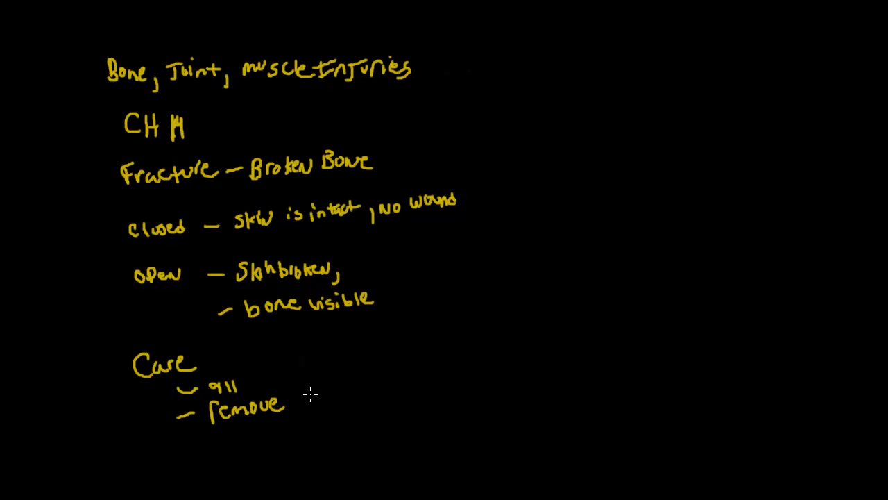
type("Clothing")
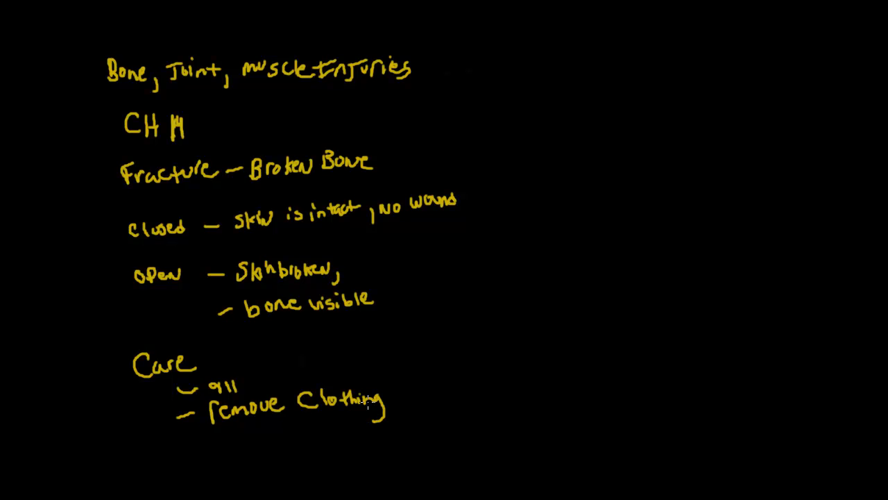
scroll("up", 3)
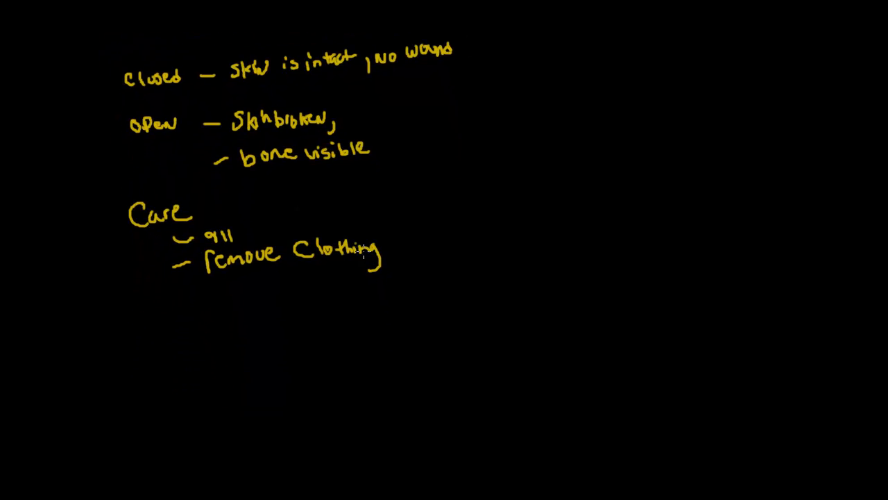
mouse_move(236, 300)
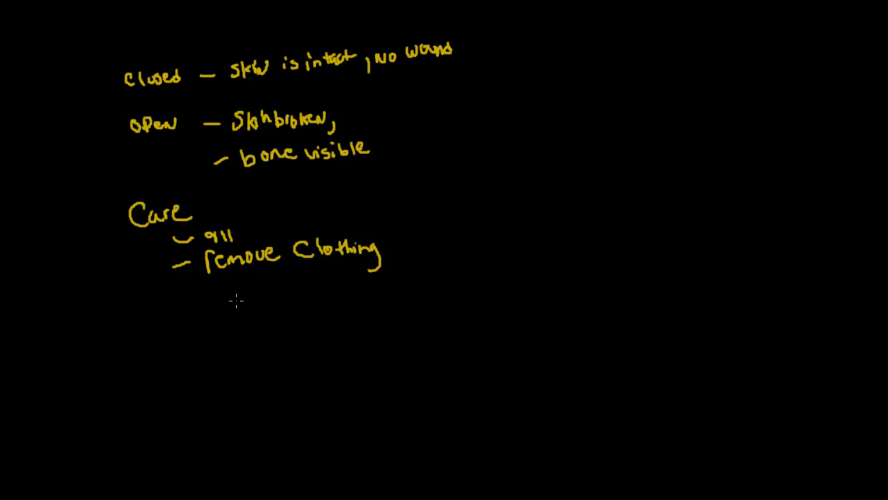
mouse_move(187, 318)
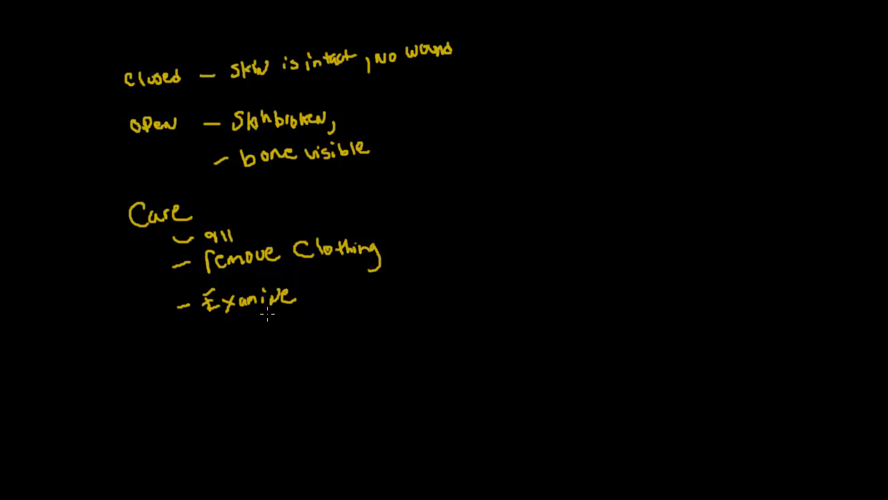
mouse_move(213, 342)
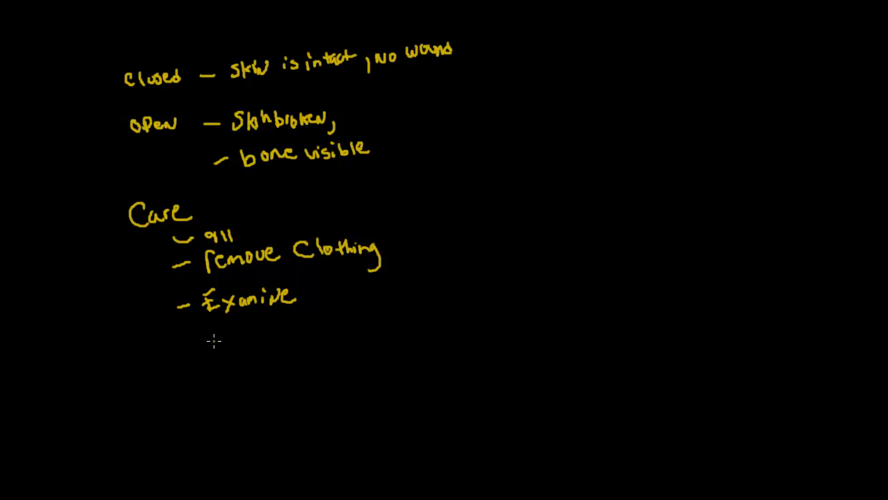
Add '- Deformity' to the Care list after '- Examine'
type("Defor")
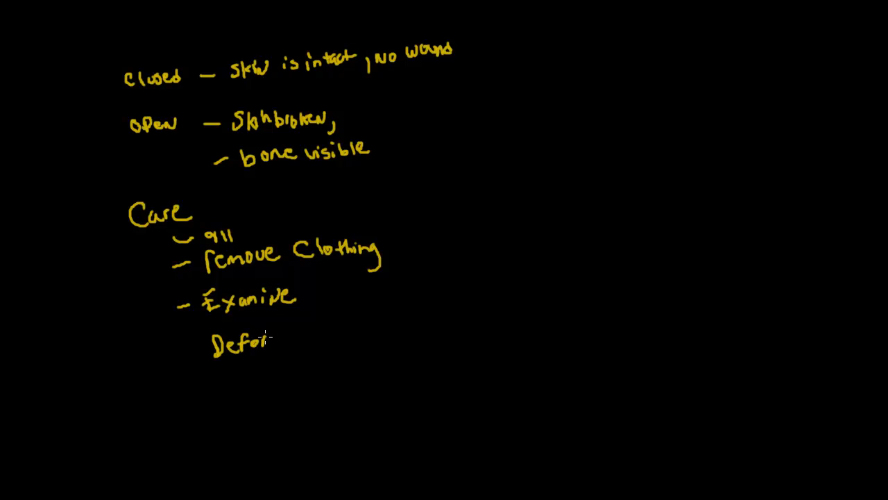
type("m")
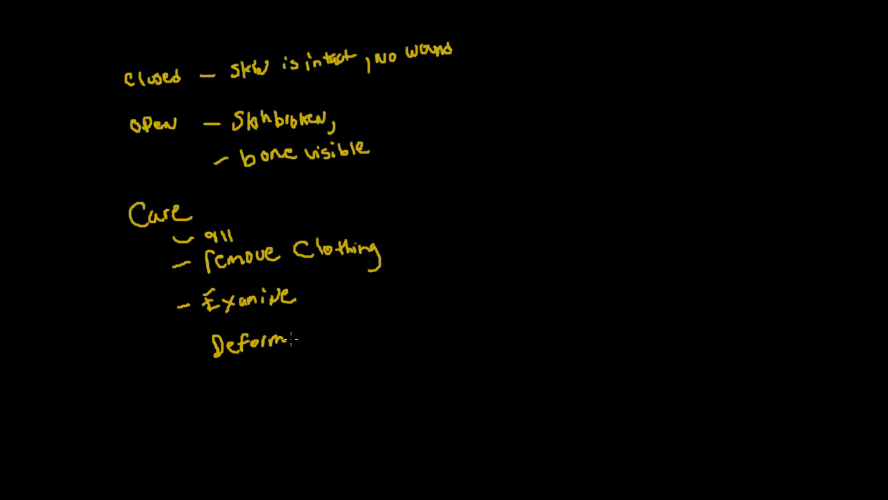
type("ity")
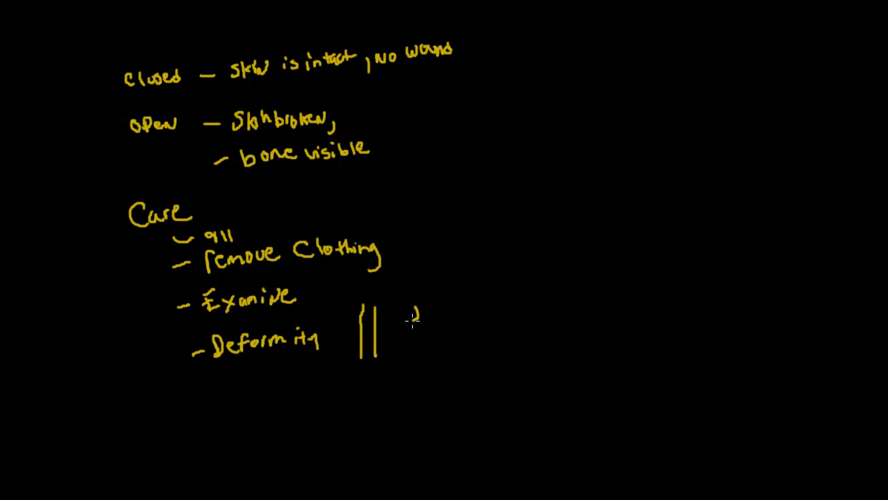
Draw wavy vertical lines beside the straight ones to illustrate a deformed bone
left_click_drag(416, 312, 417, 358)
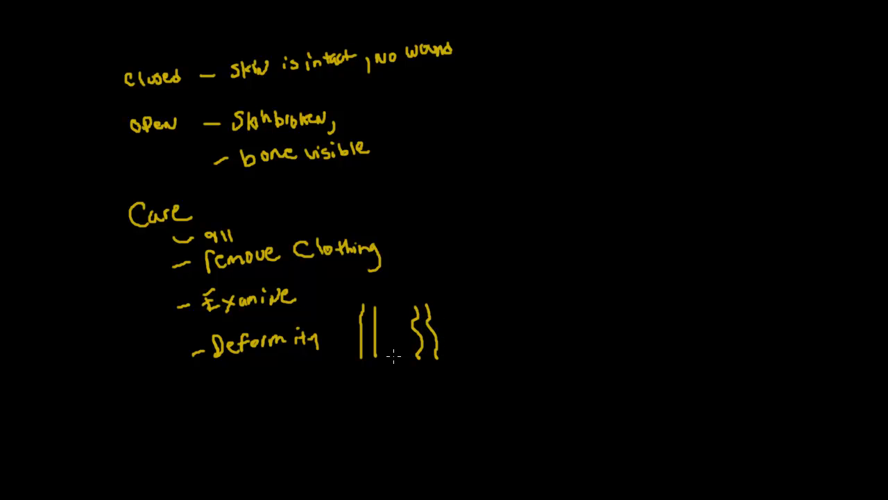
mouse_move(400, 331)
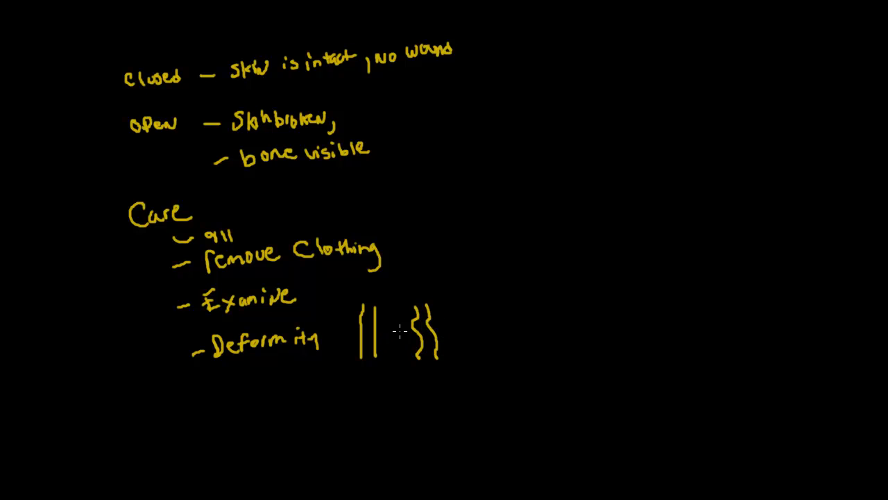
mouse_move(399, 316)
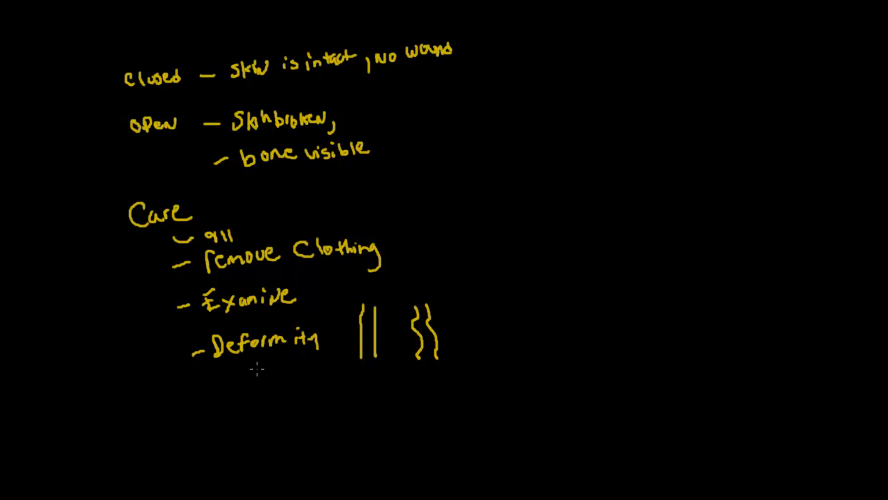
mouse_move(211, 378)
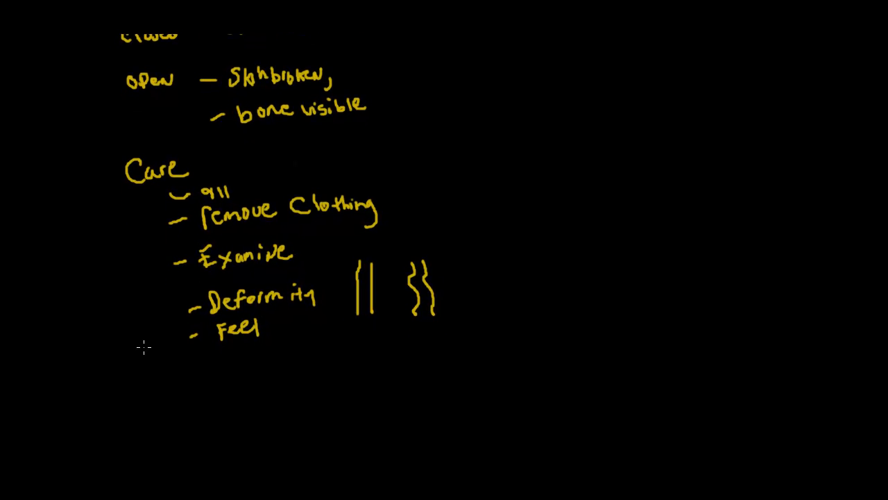
mouse_move(172, 416)
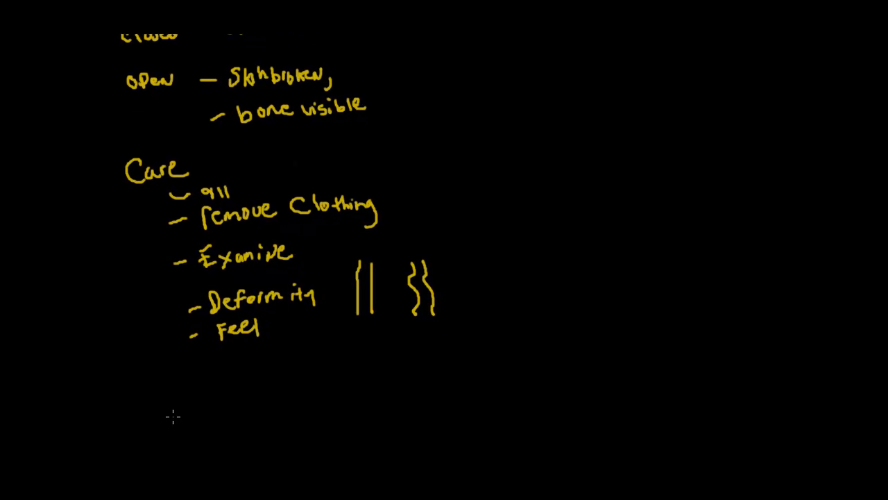
mouse_move(160, 400)
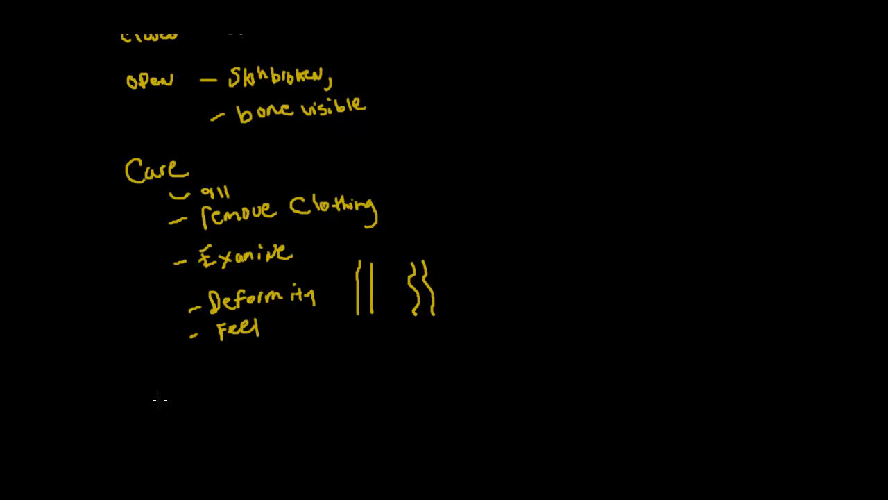
mouse_move(149, 389)
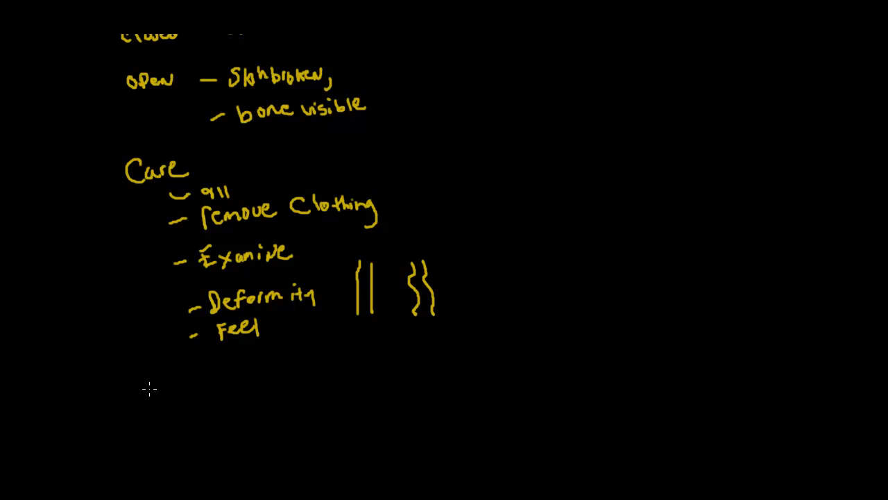
mouse_move(155, 378)
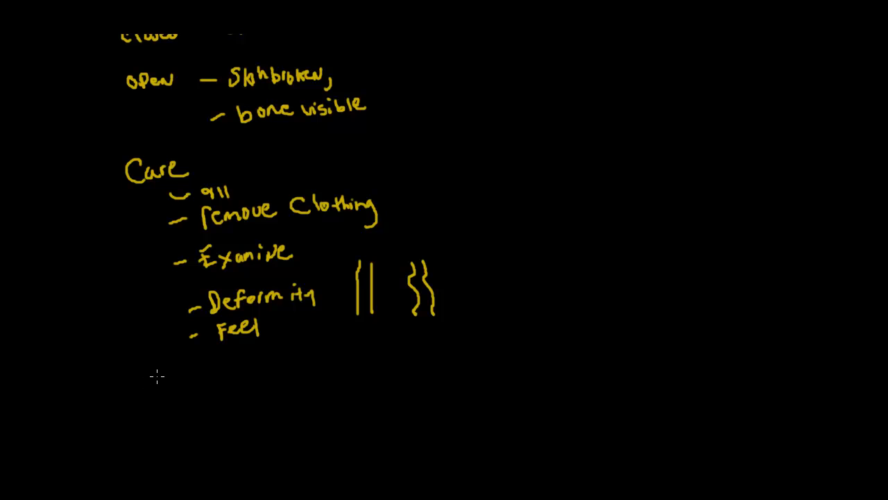
mouse_move(154, 319)
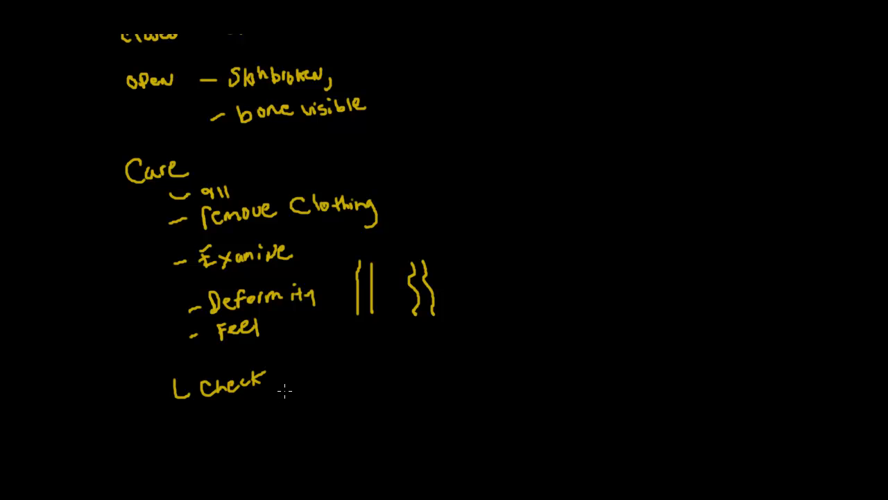
Continue the line to read 'Check For blood flow'
type("For")
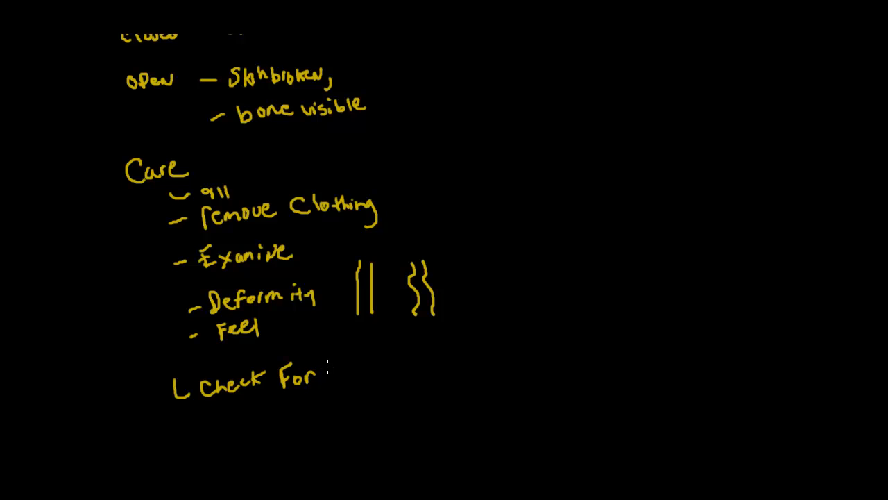
type("blood flow")
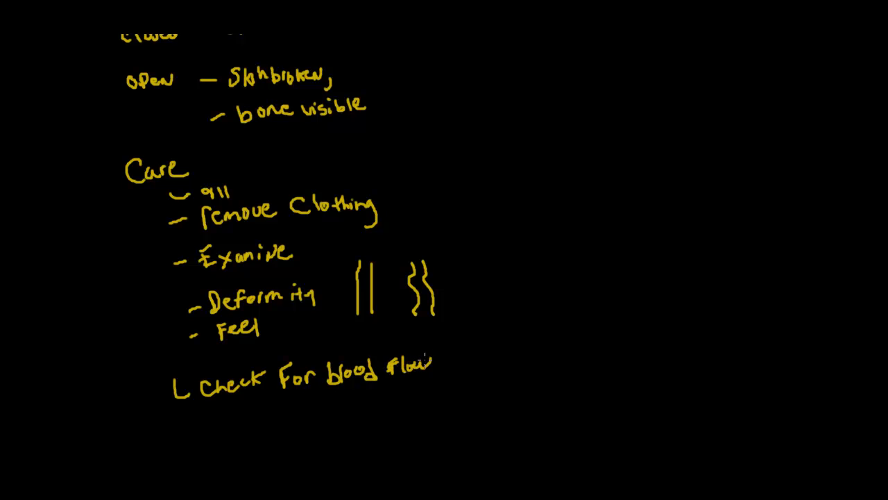
mouse_move(348, 358)
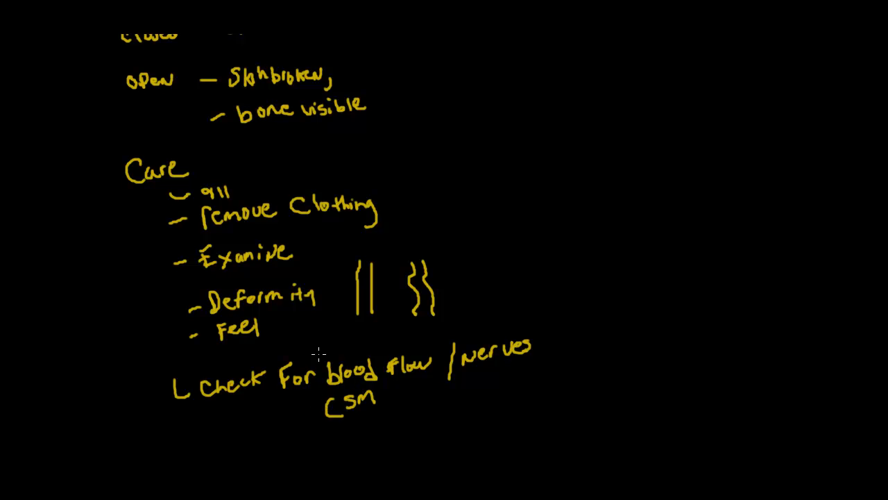
Spell out CSM as 'Circulation', sensation, movement in a column beneath it
scroll("up", 3)
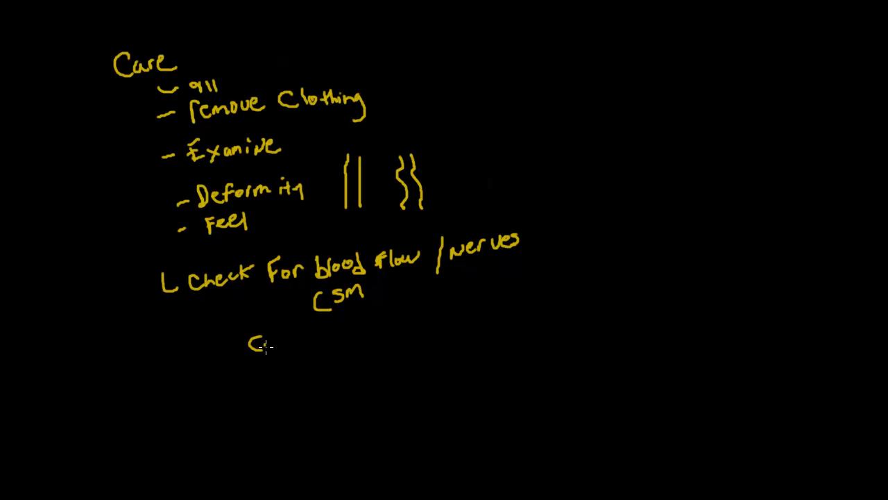
type("Circulation")
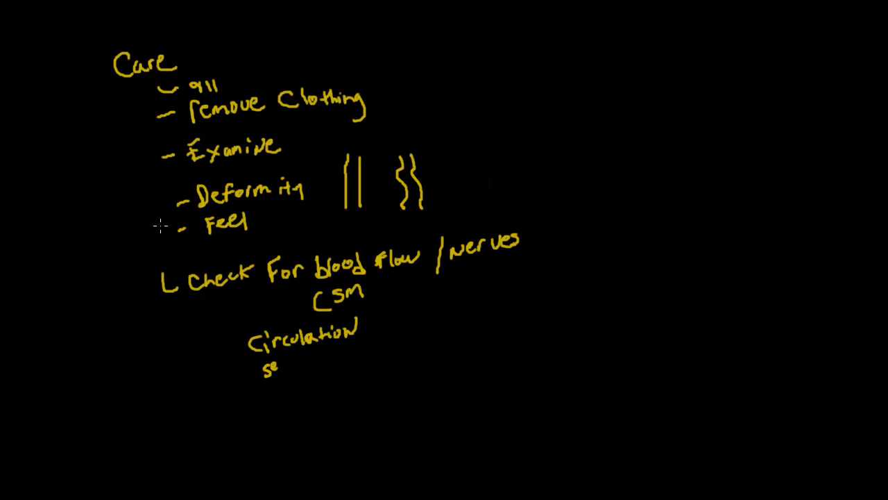
mouse_move(280, 367)
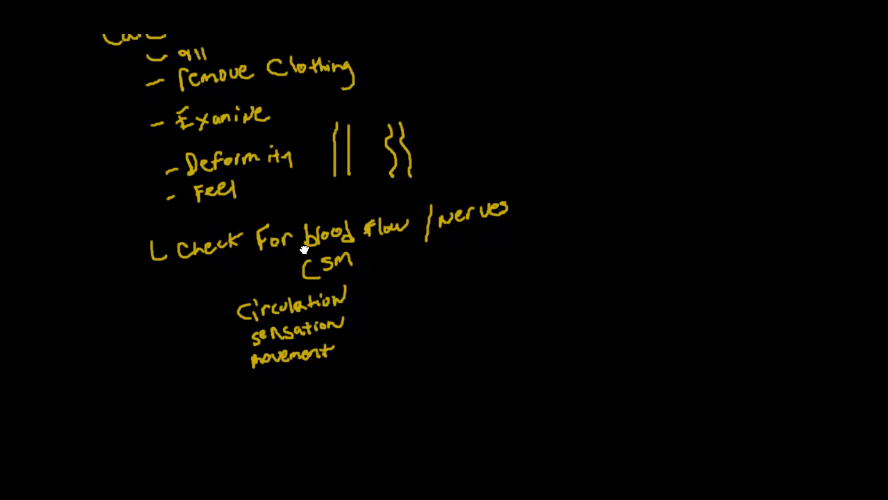
scroll("up", 3)
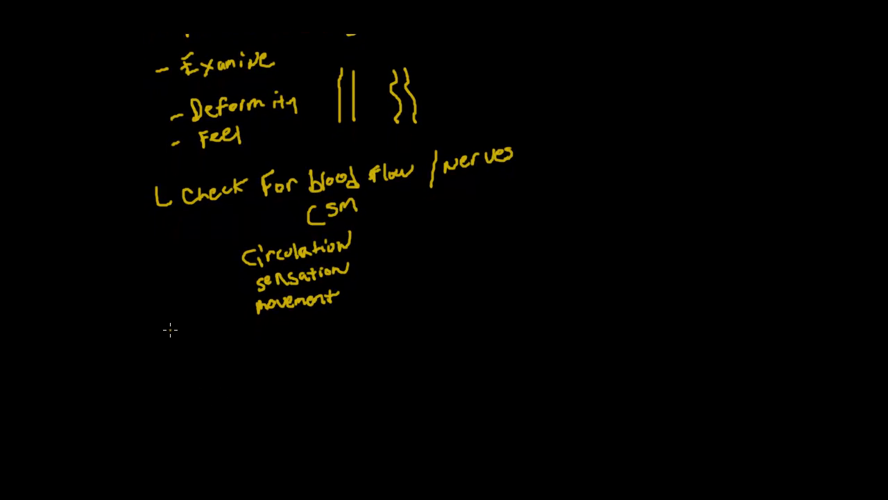
Draw the bullet hook for 'Stabilize – move – EMS' and start the next bullet below it
left_click_drag(169, 330, 187, 358)
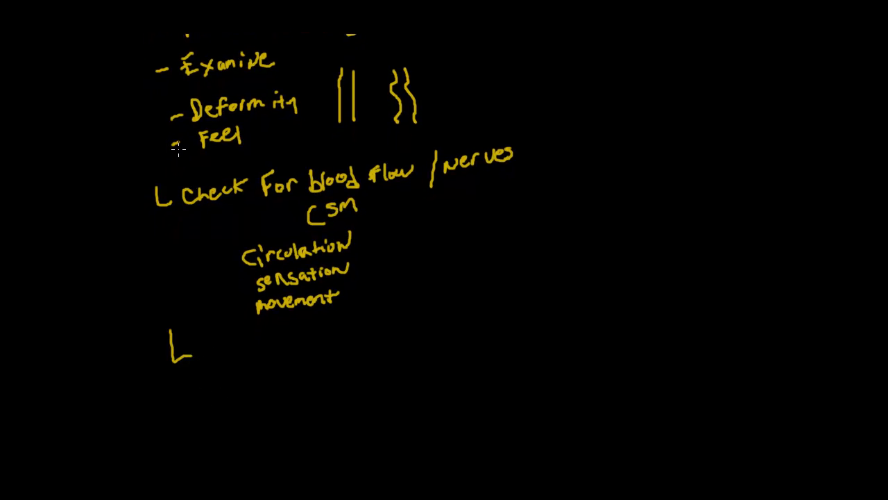
mouse_move(222, 338)
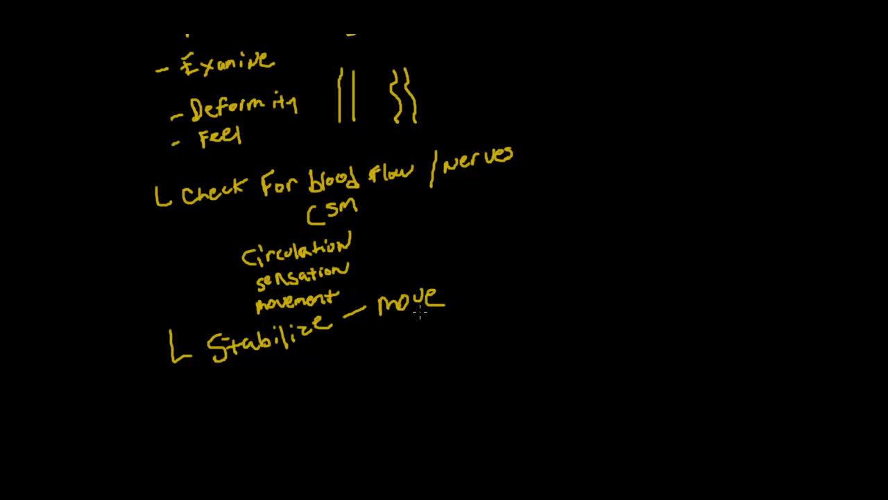
mouse_move(377, 333)
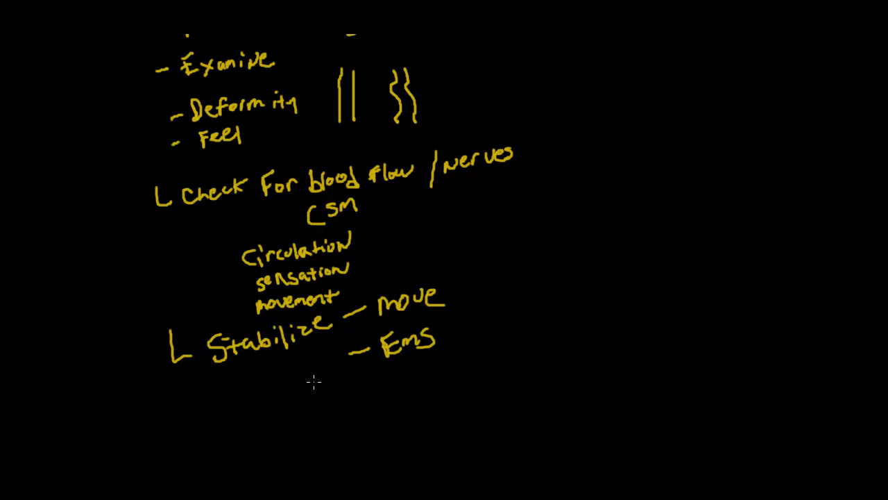
mouse_move(197, 391)
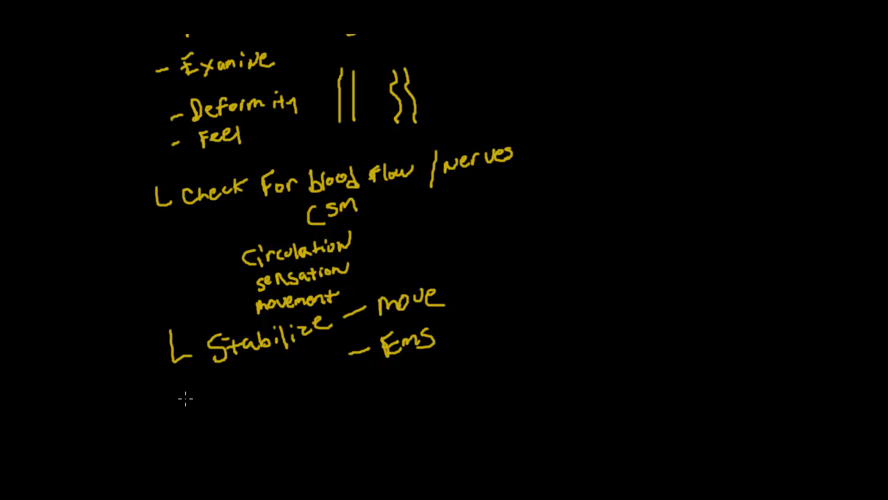
left_click_drag(192, 395, 202, 413)
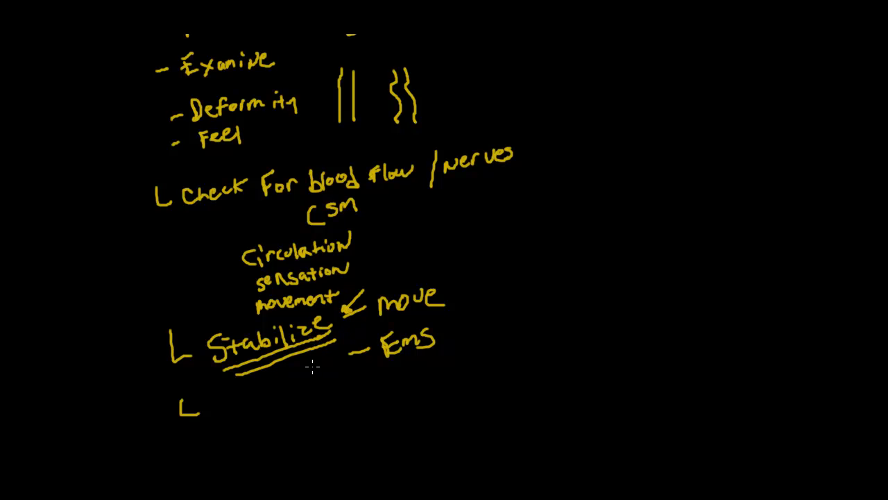
mouse_move(219, 434)
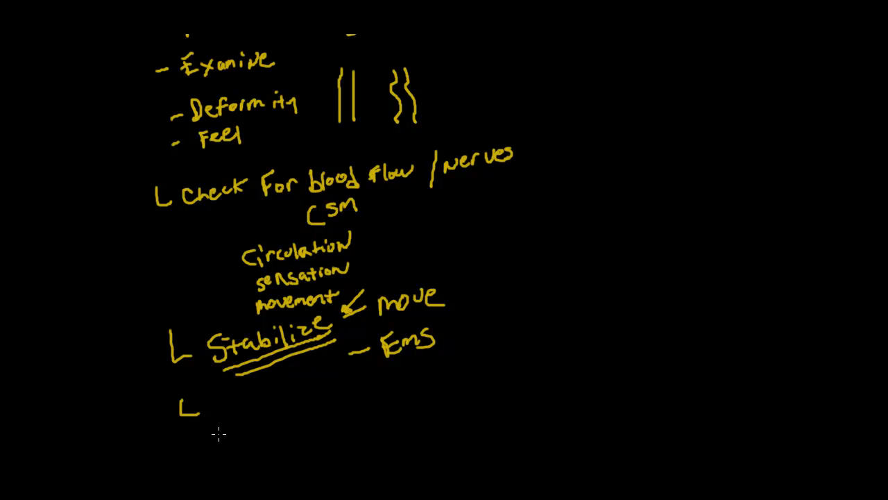
mouse_move(233, 408)
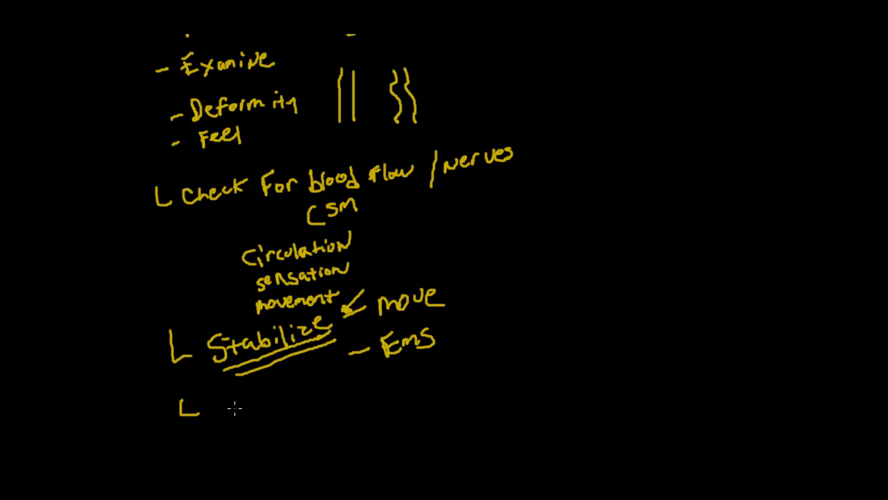
mouse_move(229, 404)
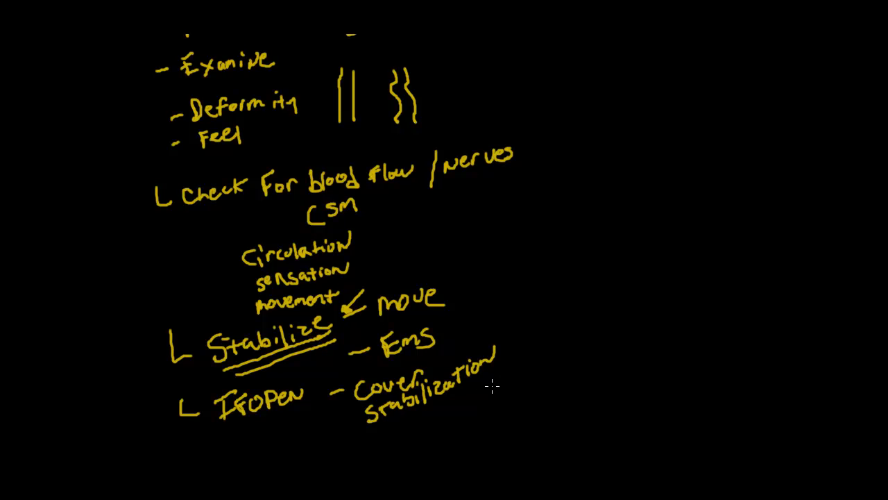
mouse_move(414, 333)
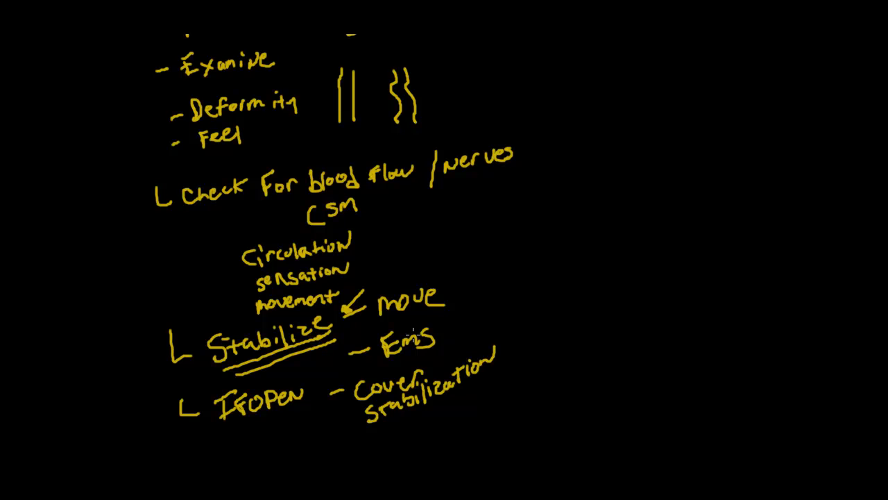
mouse_move(402, 354)
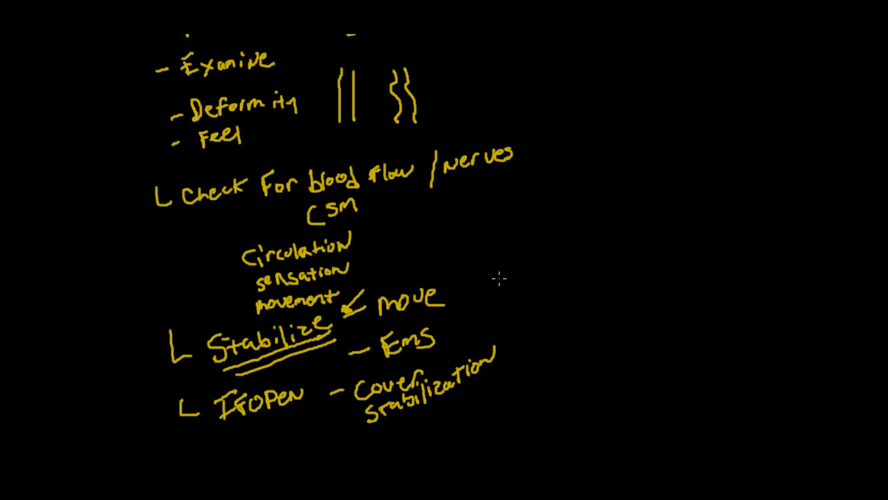
mouse_move(475, 314)
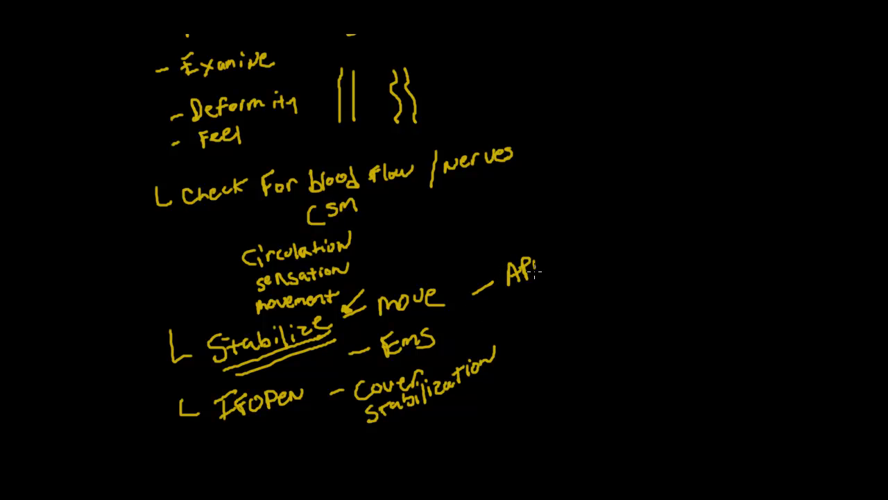
mouse_move(581, 220)
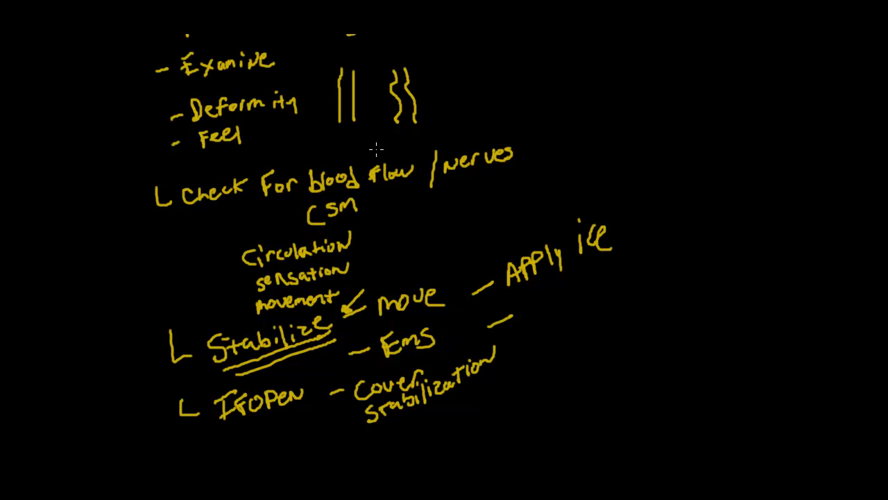
mouse_move(553, 275)
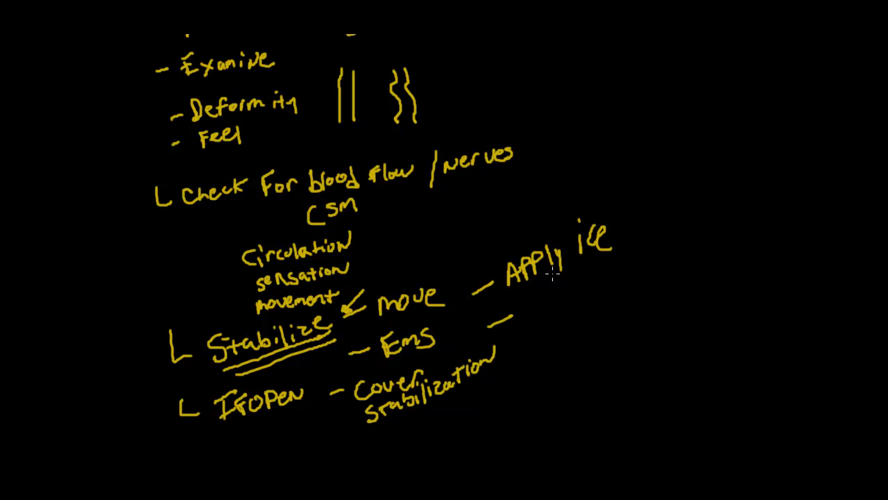
mouse_move(558, 300)
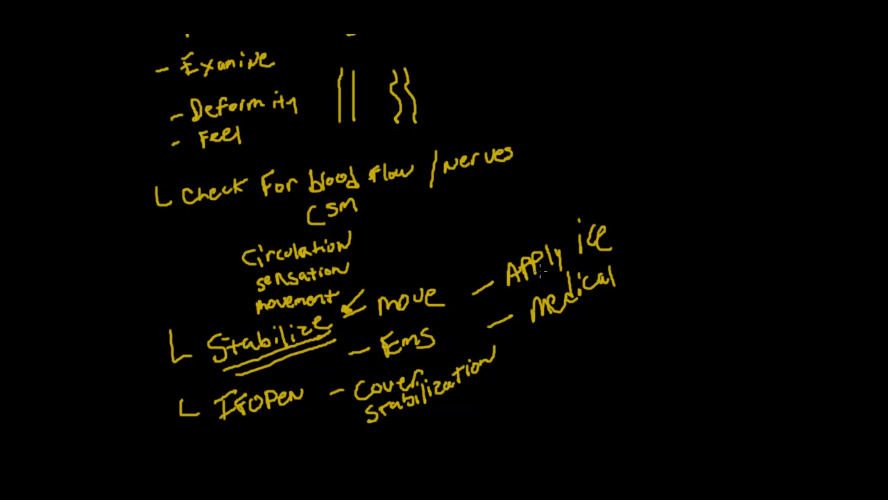
mouse_move(507, 224)
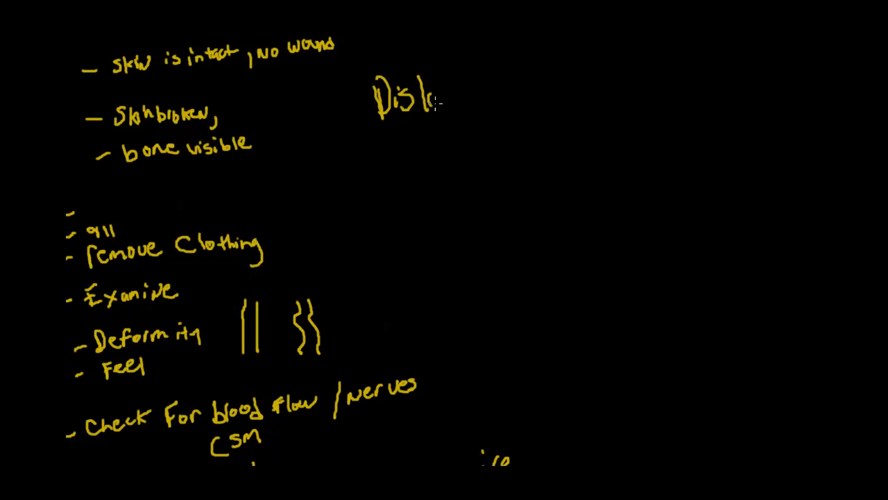
Complete the new 'Dislocation' heading at the top right of the canvas
type("location")
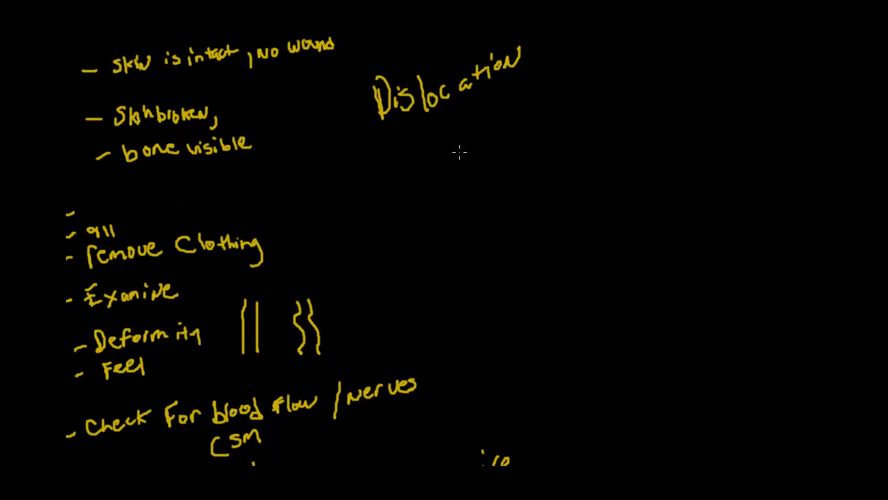
mouse_move(375, 169)
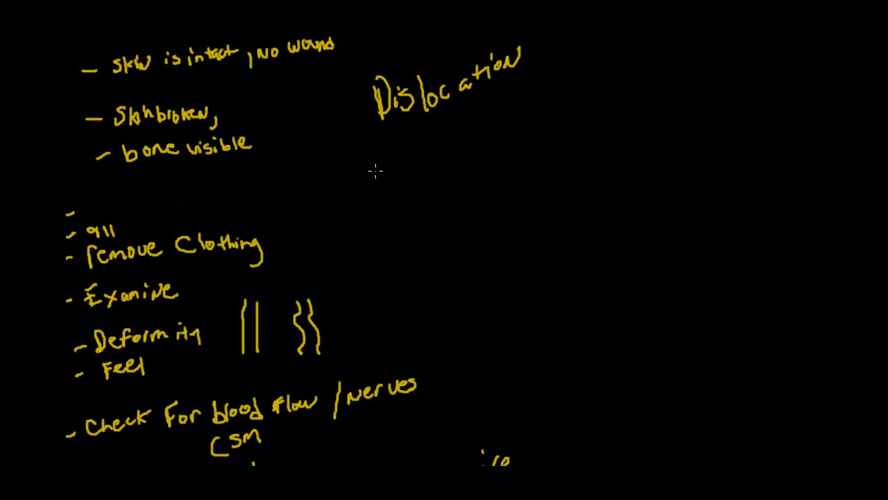
mouse_move(374, 176)
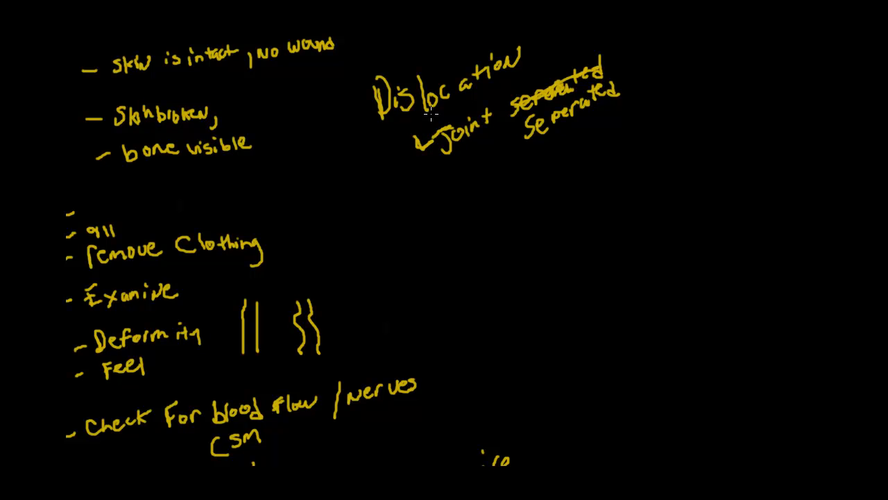
mouse_move(372, 152)
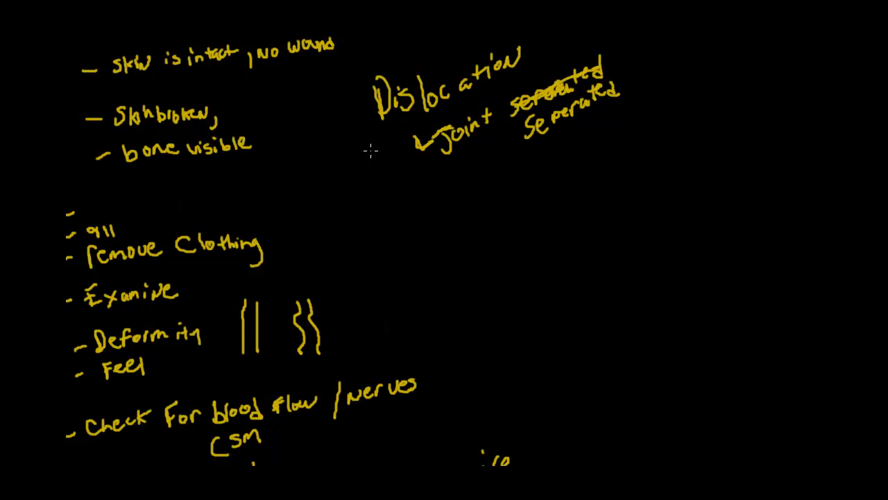
mouse_move(417, 192)
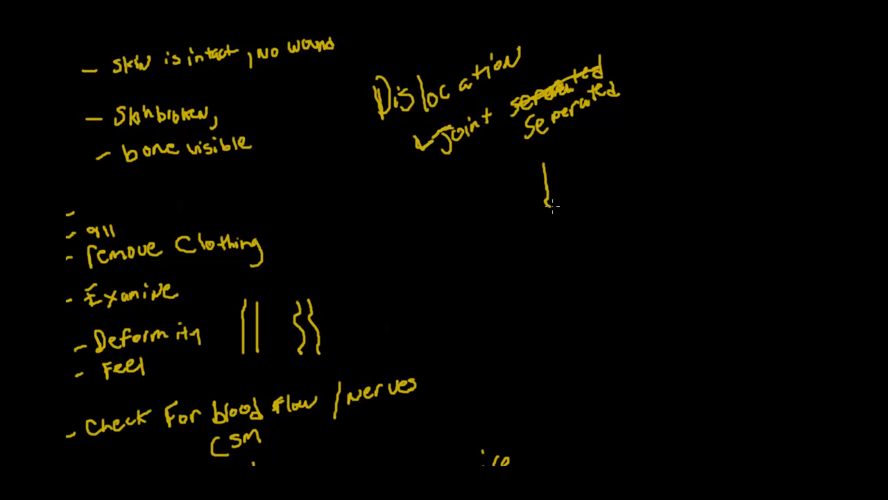
Sketch a dislocated knee with upper and lower bones and circle the joint
left_click_drag(545, 167, 572, 201)
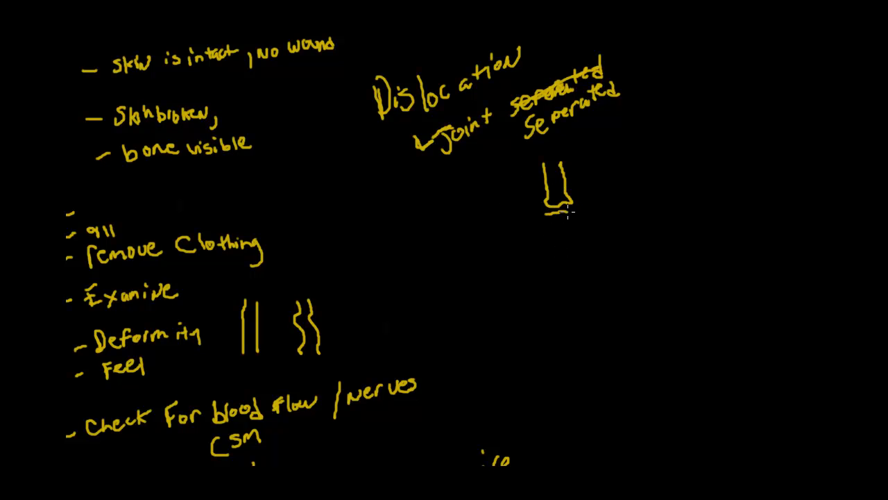
left_click_drag(562, 211, 566, 264)
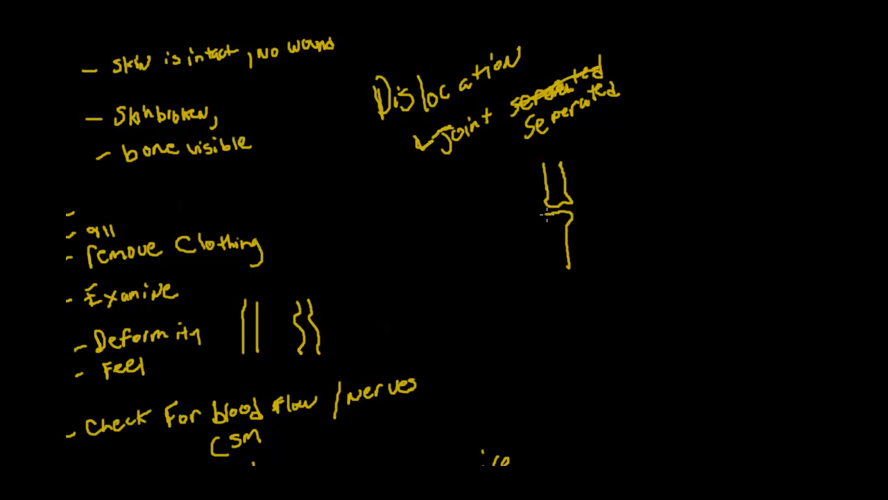
left_click_drag(544, 215, 561, 271)
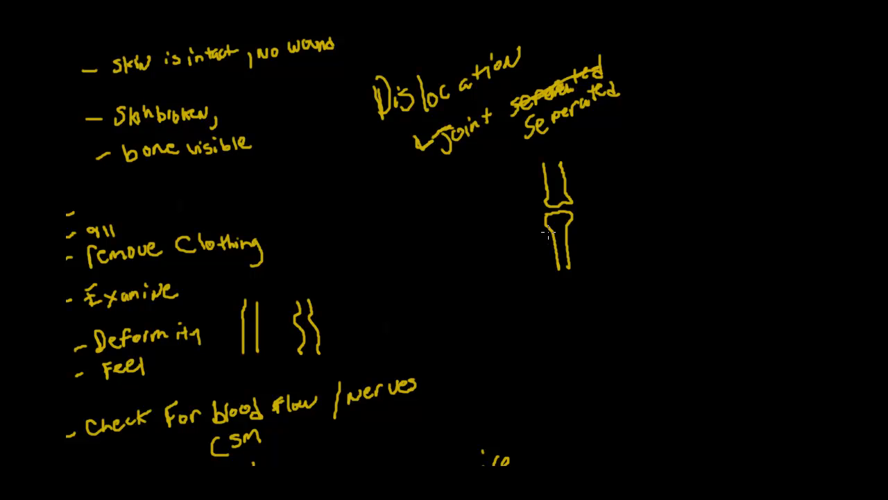
left_click_drag(553, 229, 566, 275)
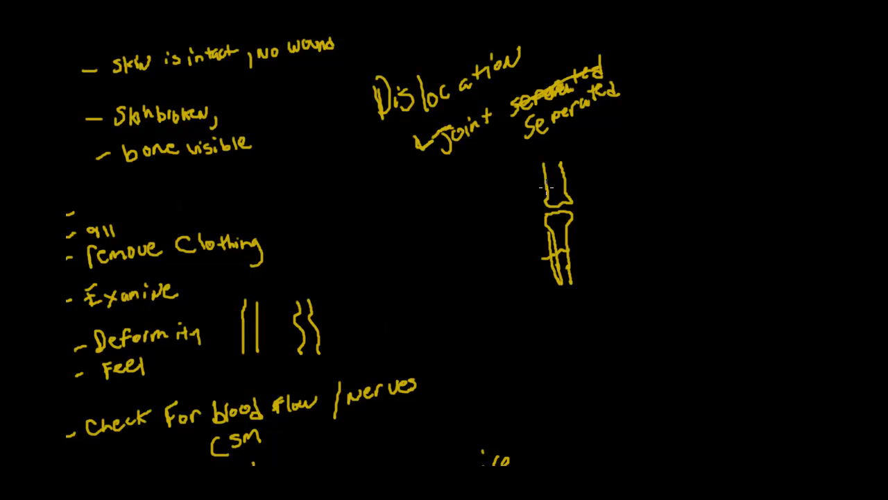
left_click_drag(562, 188, 544, 223)
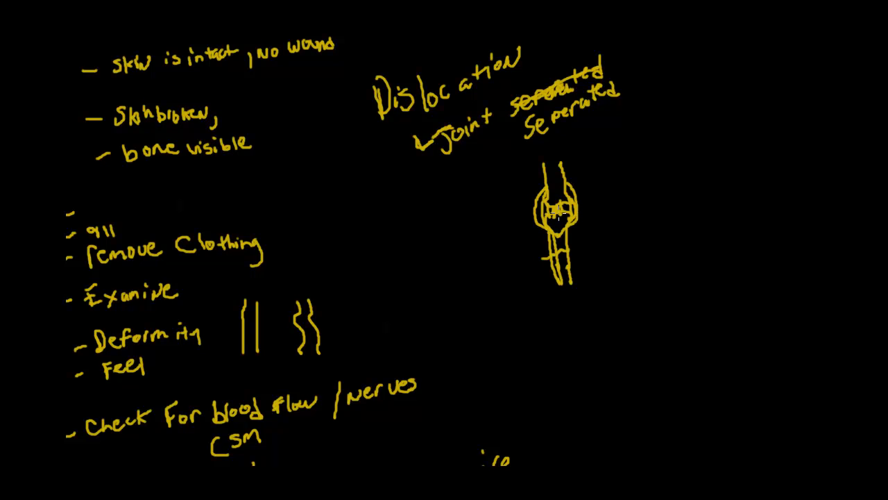
mouse_move(600, 186)
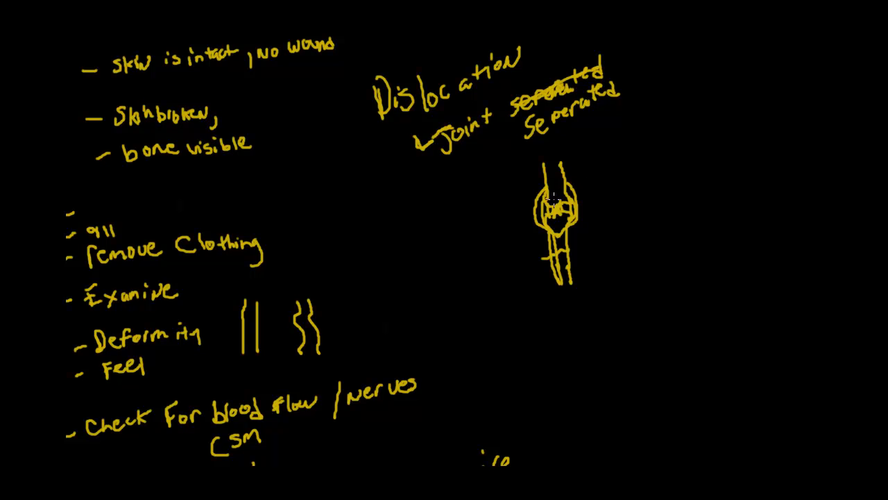
mouse_move(553, 225)
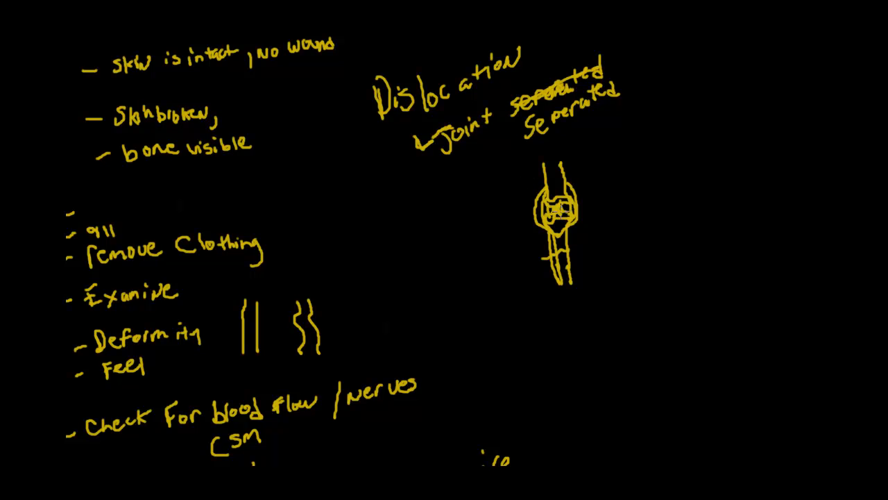
mouse_move(524, 179)
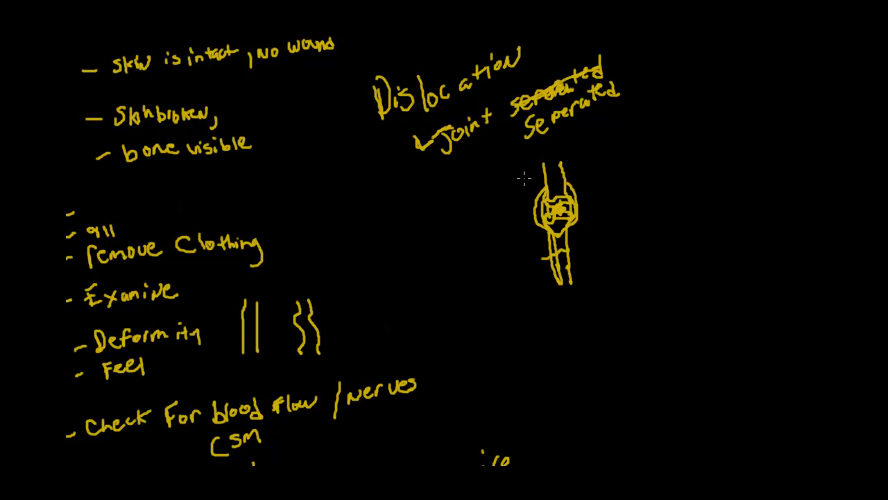
mouse_move(494, 155)
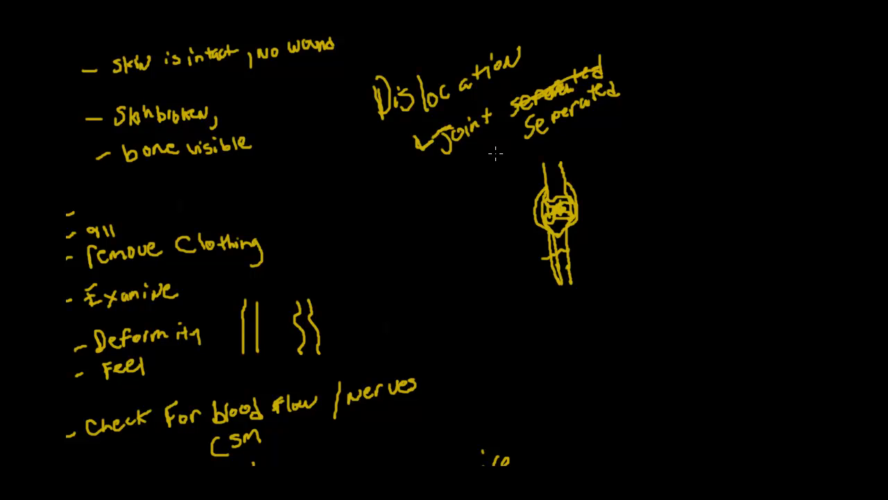
mouse_move(528, 188)
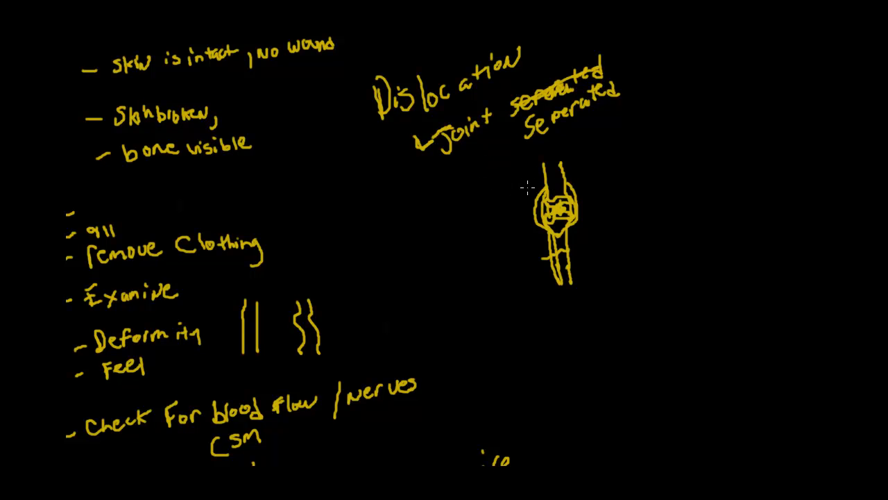
mouse_move(553, 222)
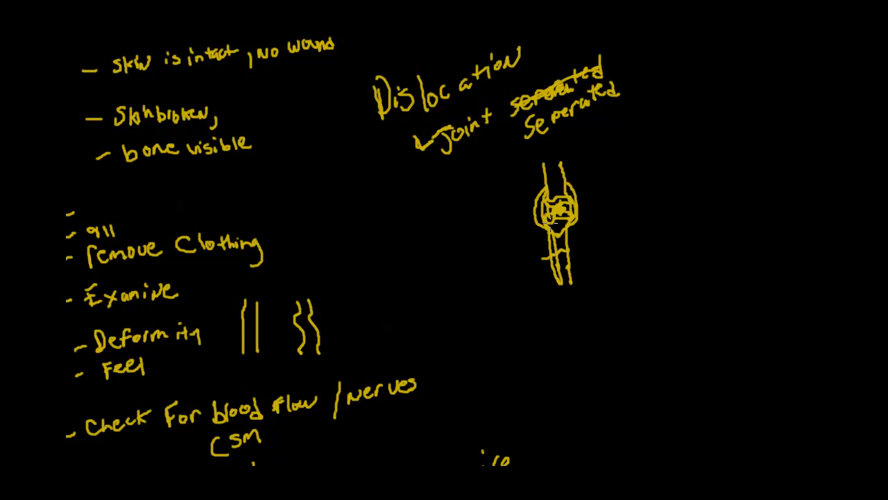
mouse_move(475, 187)
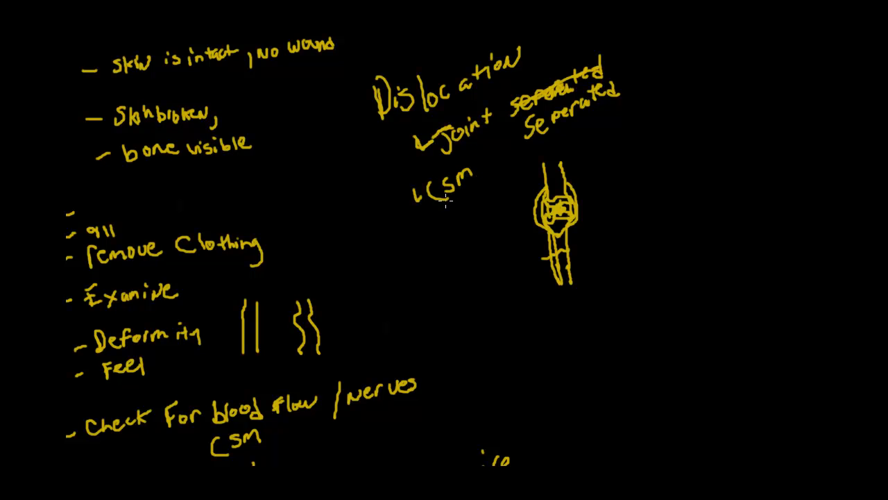
mouse_move(416, 127)
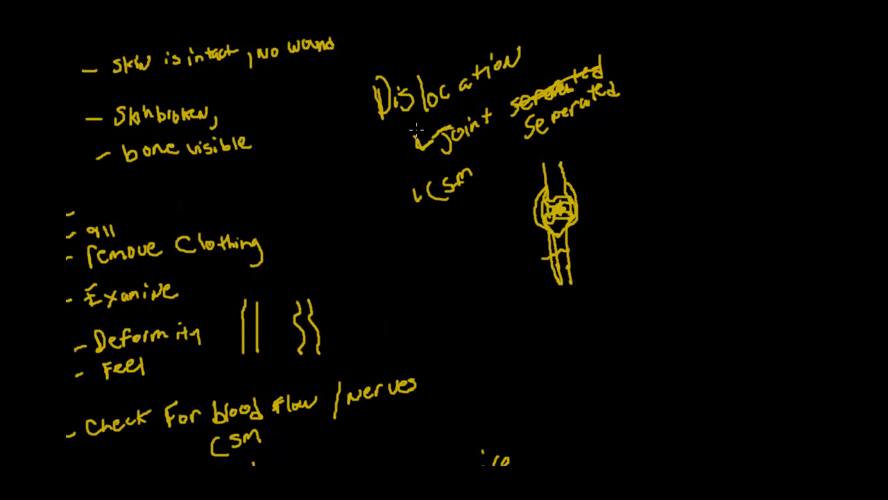
mouse_move(433, 237)
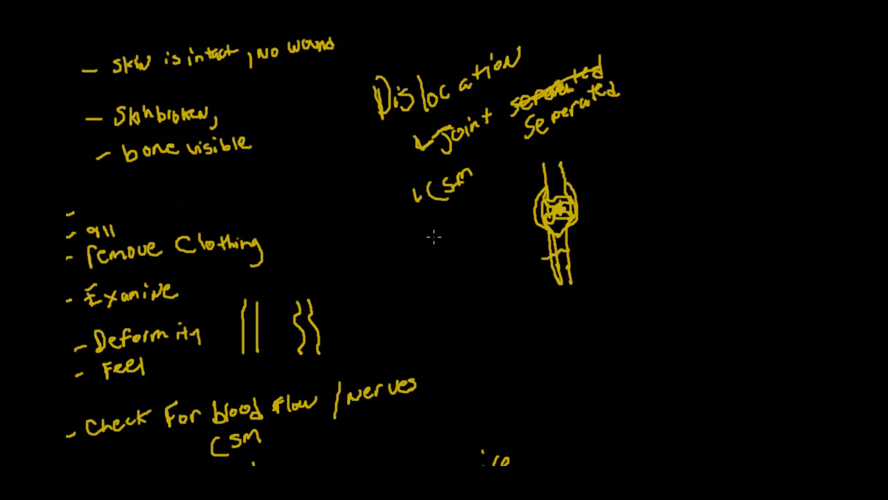
Scroll the canvas down to make room for the CSM note under the dislocation notes
scroll("down", 3)
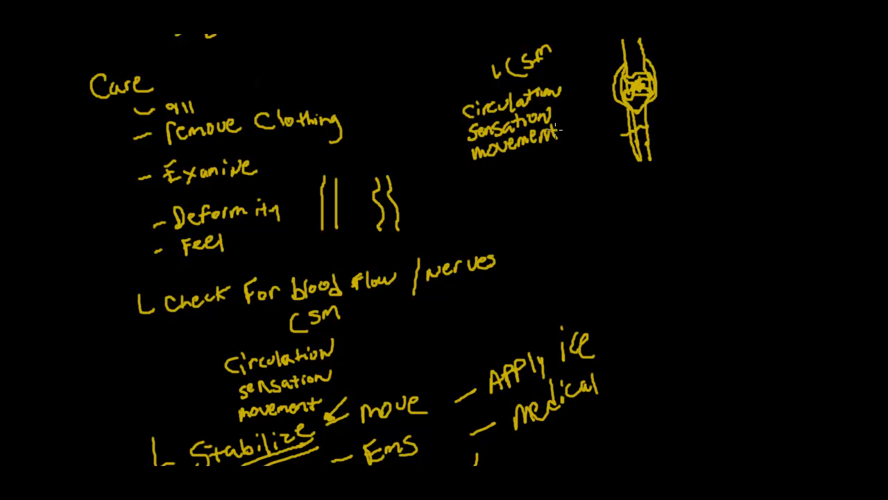
mouse_move(483, 191)
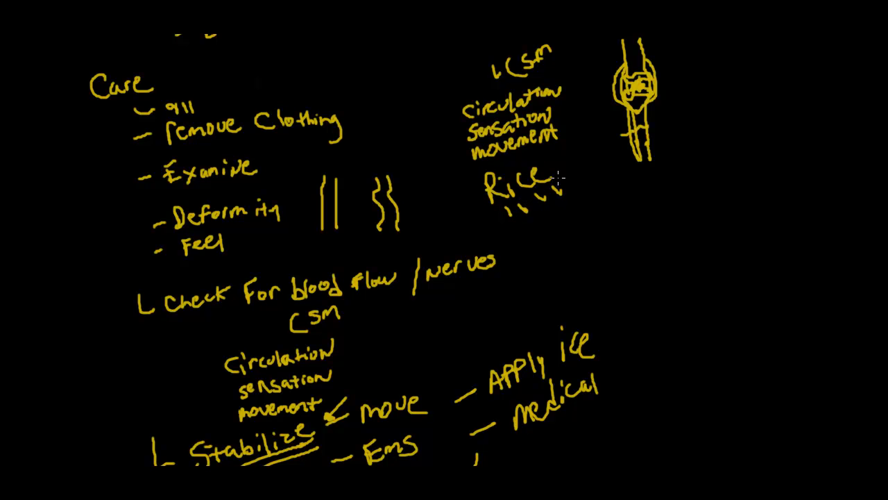
mouse_move(586, 153)
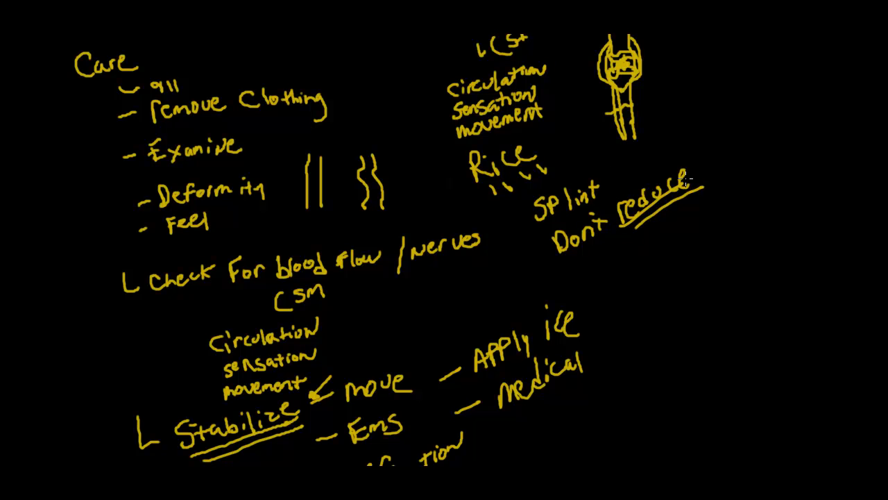
mouse_move(656, 223)
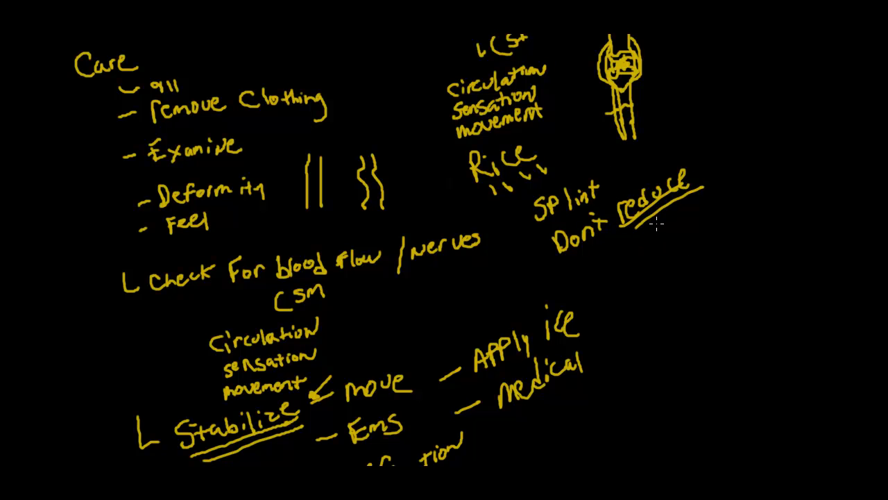
mouse_move(588, 272)
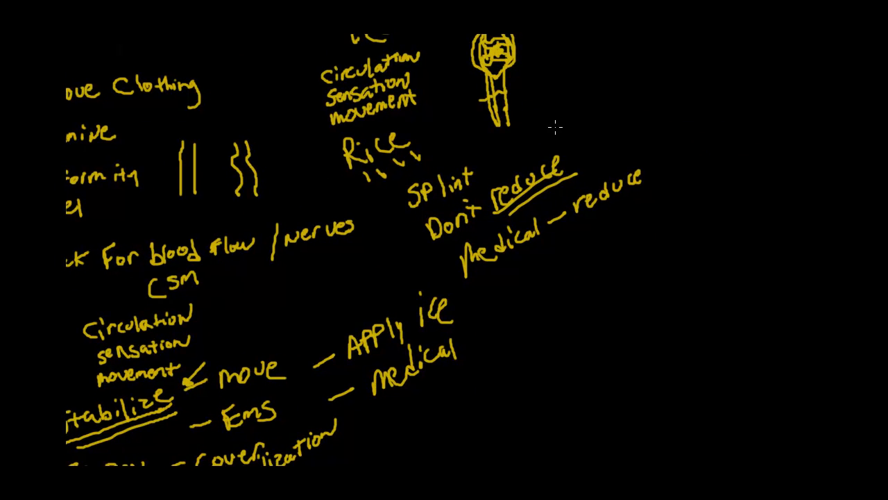
mouse_move(550, 104)
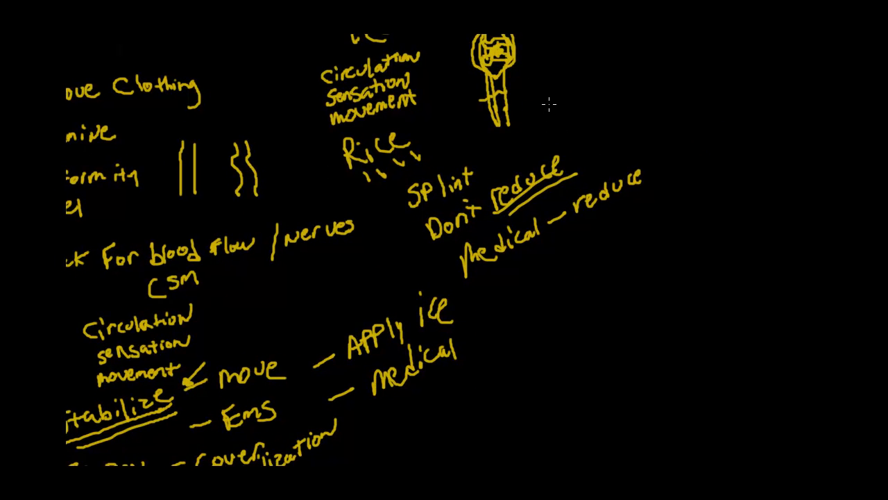
mouse_move(540, 55)
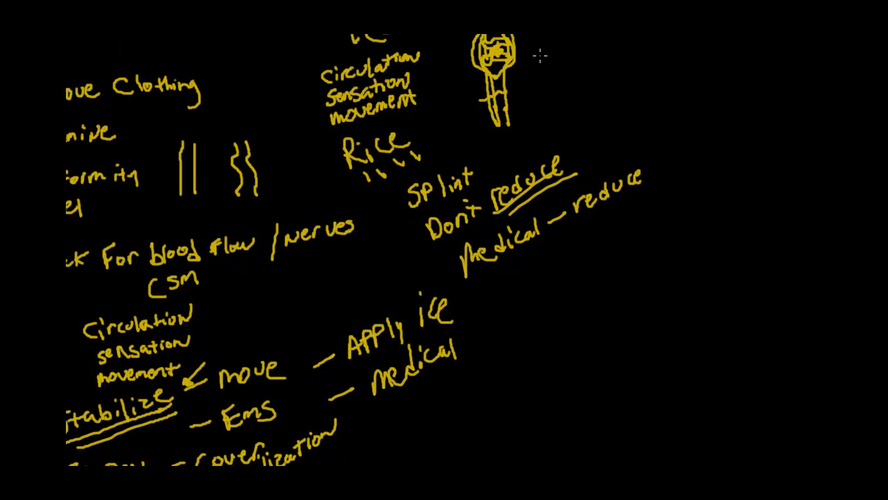
mouse_move(521, 364)
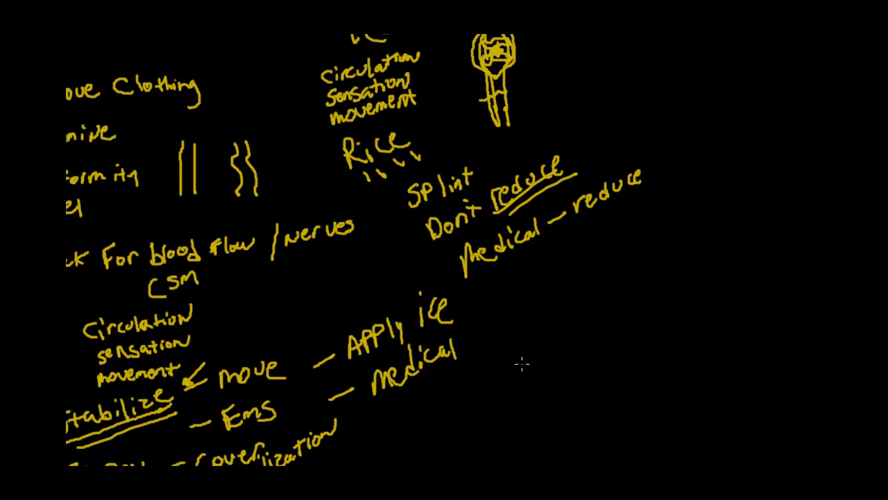
mouse_move(522, 352)
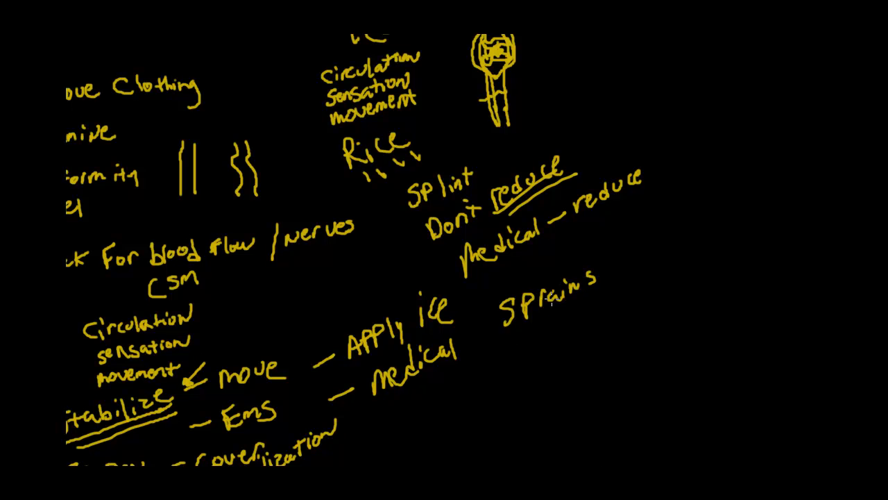
mouse_move(517, 330)
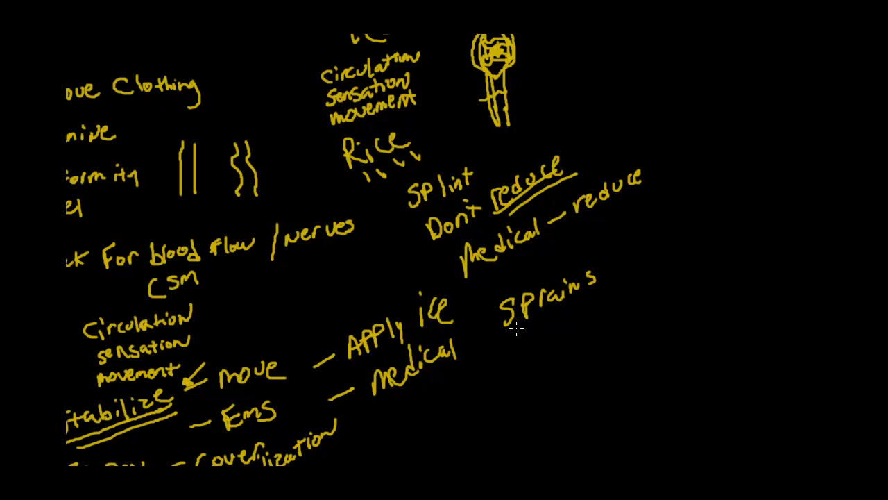
Draw an arrow under 'Sprains', write 'twisted' beside it and begin a limb sketch right of 'stretch'
left_click_drag(531, 327, 558, 340)
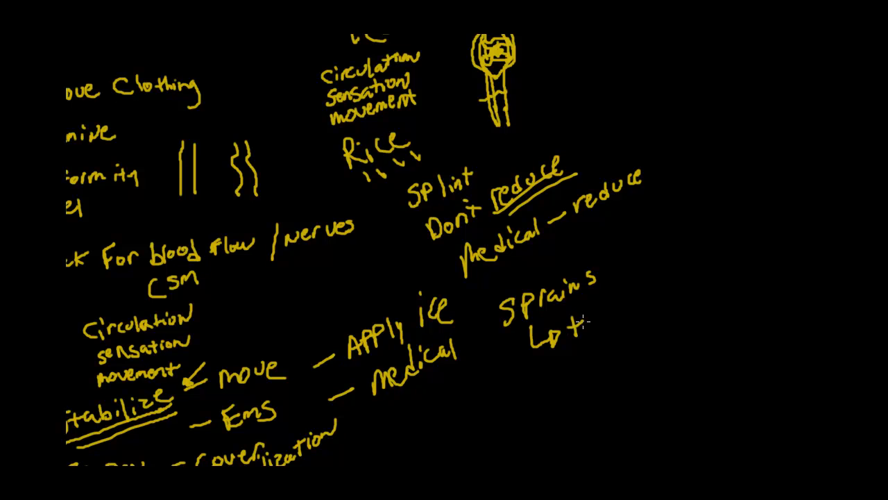
left_click_drag(580, 326, 642, 299)
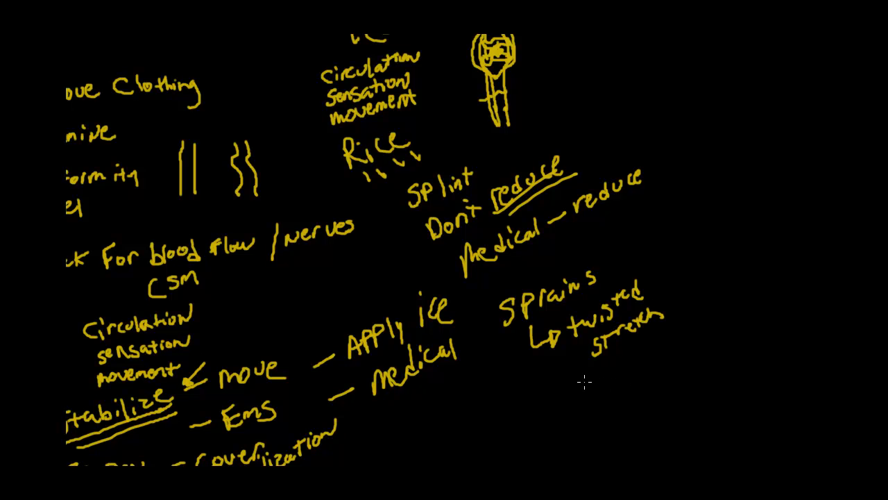
mouse_move(669, 255)
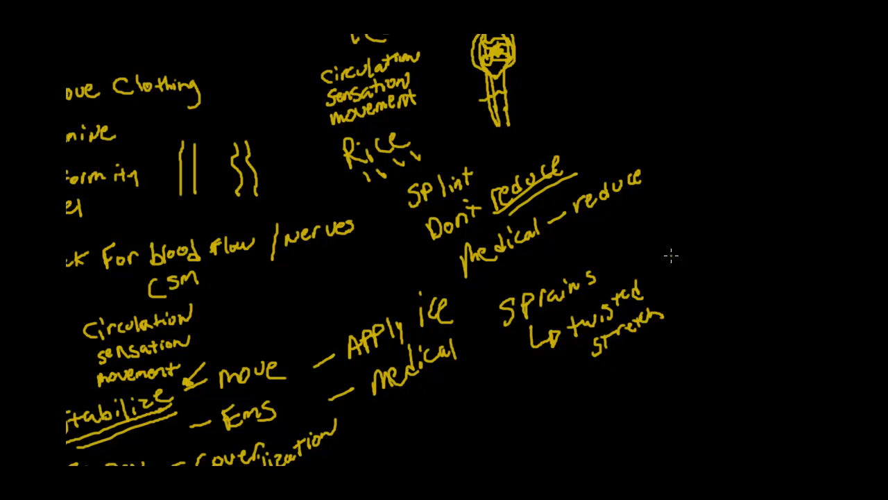
left_click_drag(672, 259, 675, 314)
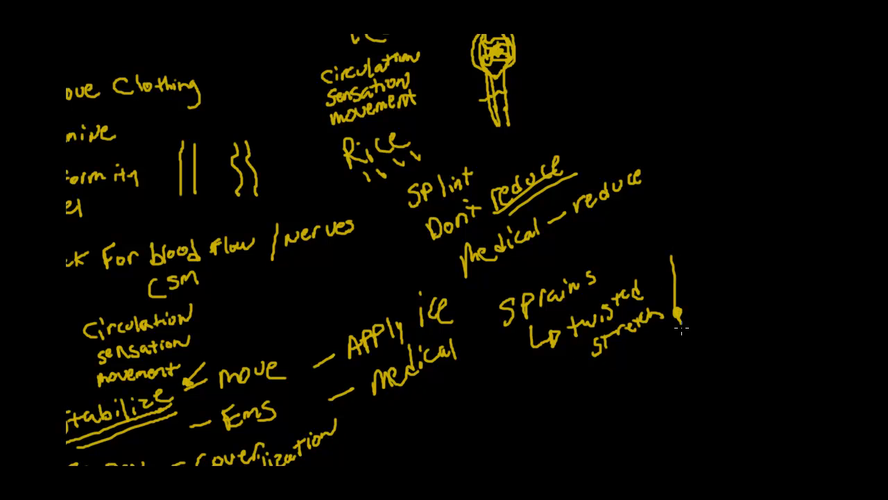
Finish the stretched limb sketch and start a second small joint sketch above it
left_click_drag(677, 319, 687, 368)
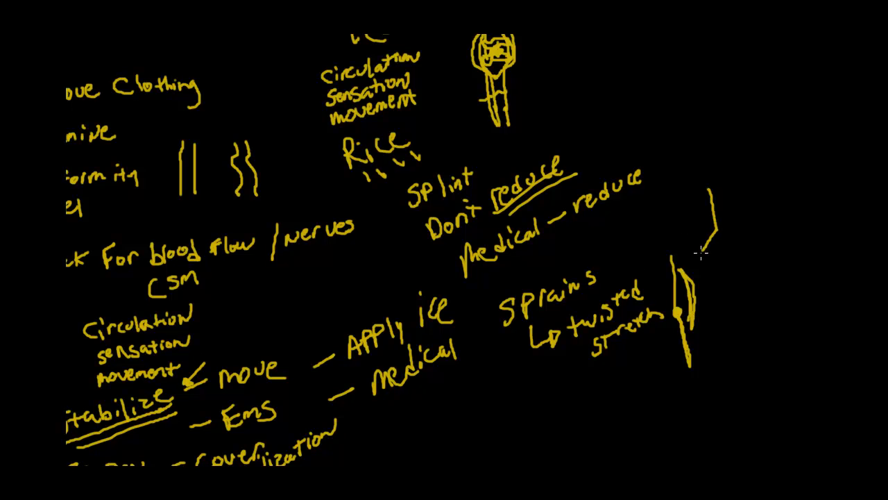
left_click_drag(711, 201, 729, 250)
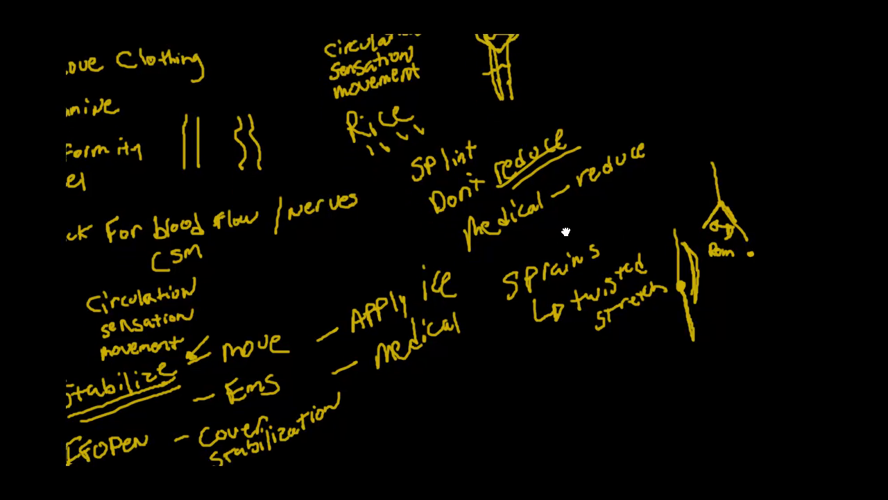
Scroll the canvas down to make room for the range-of-motion note
scroll("down", 3)
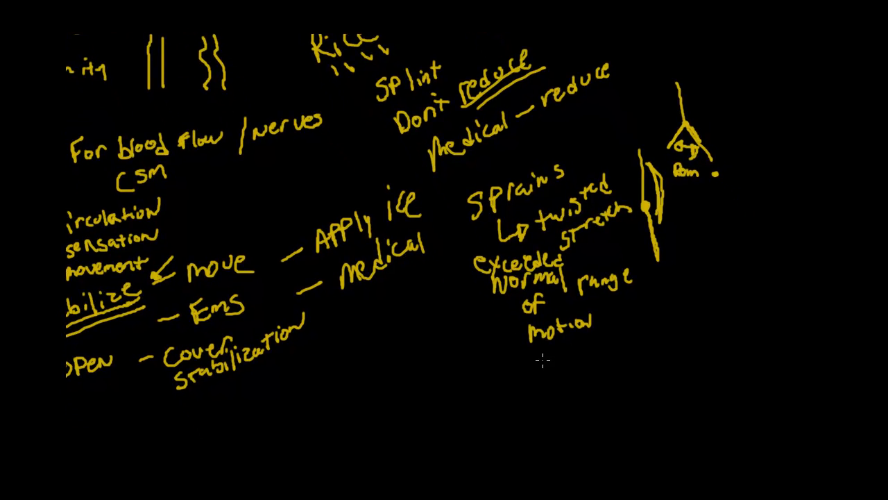
mouse_move(583, 350)
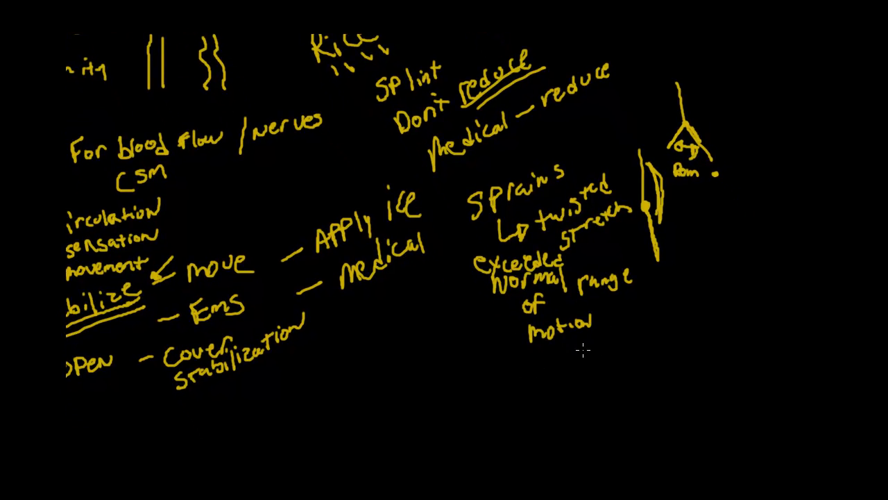
Write 'knee' under the range-of-motion note as a common sprain site
type("knee")
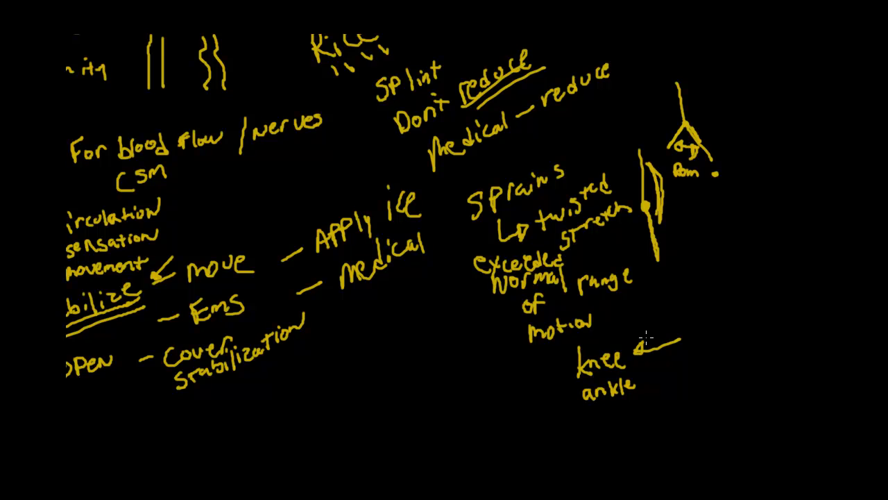
mouse_move(655, 363)
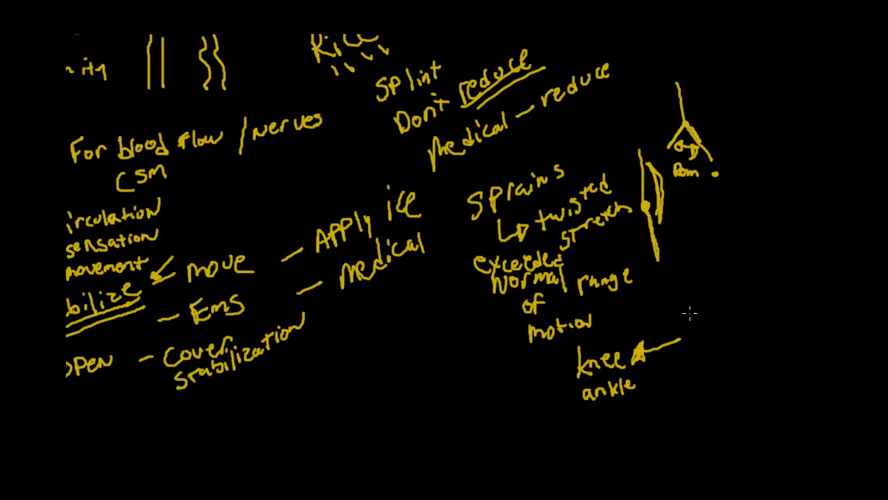
mouse_move(691, 283)
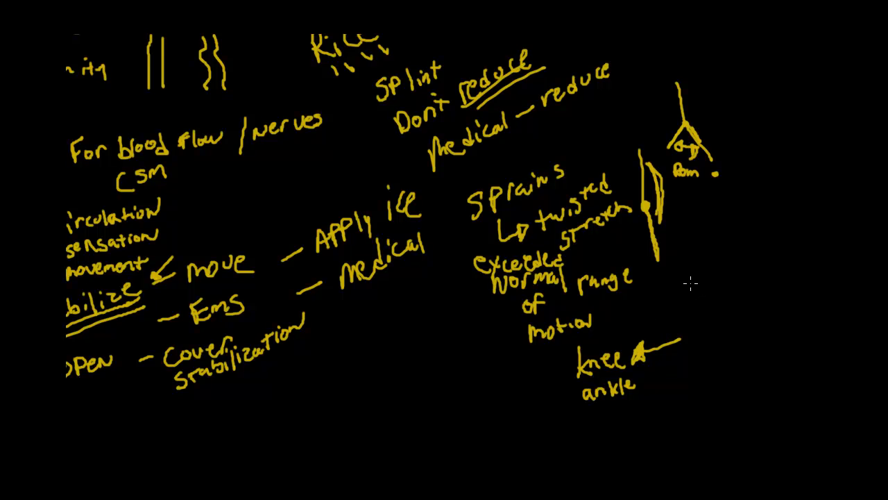
mouse_move(659, 290)
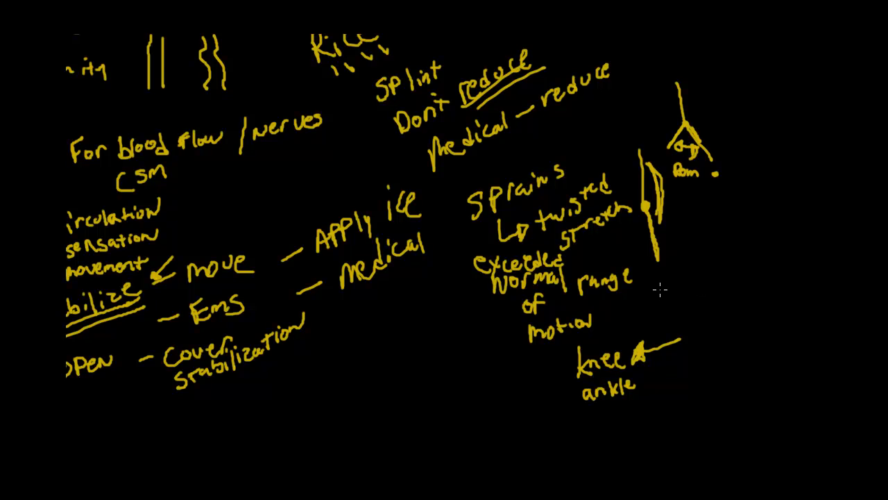
mouse_move(649, 271)
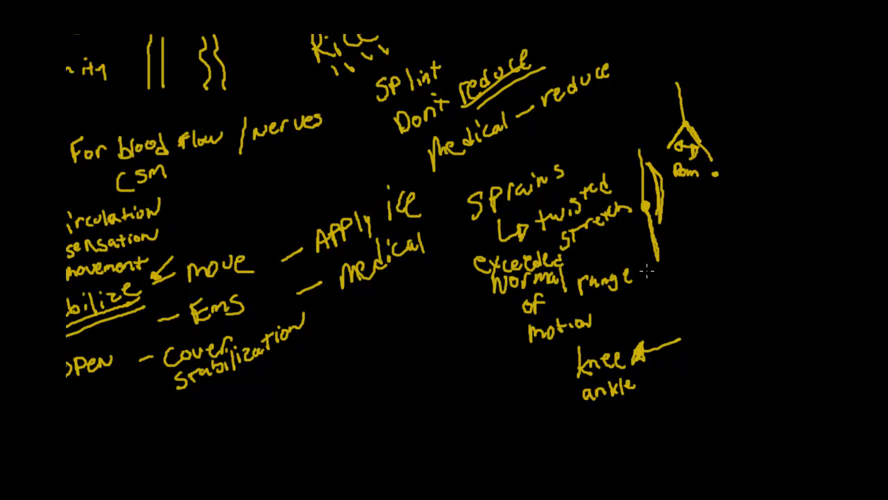
mouse_move(711, 266)
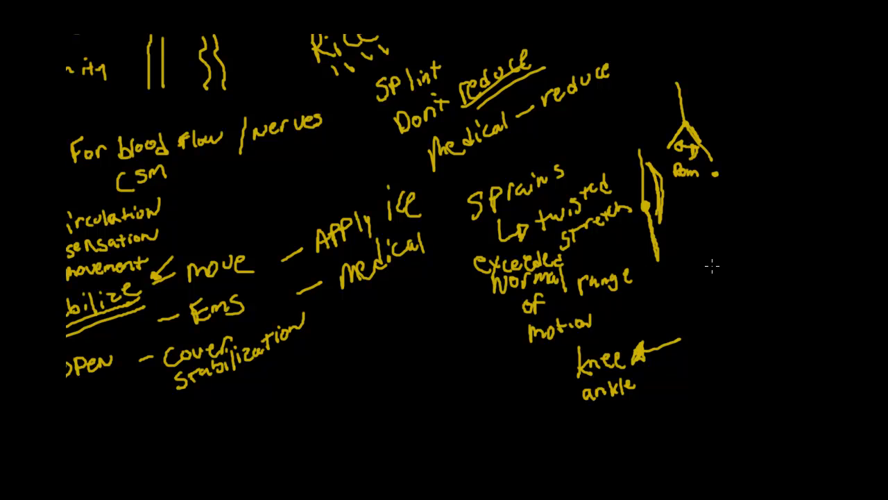
mouse_move(711, 263)
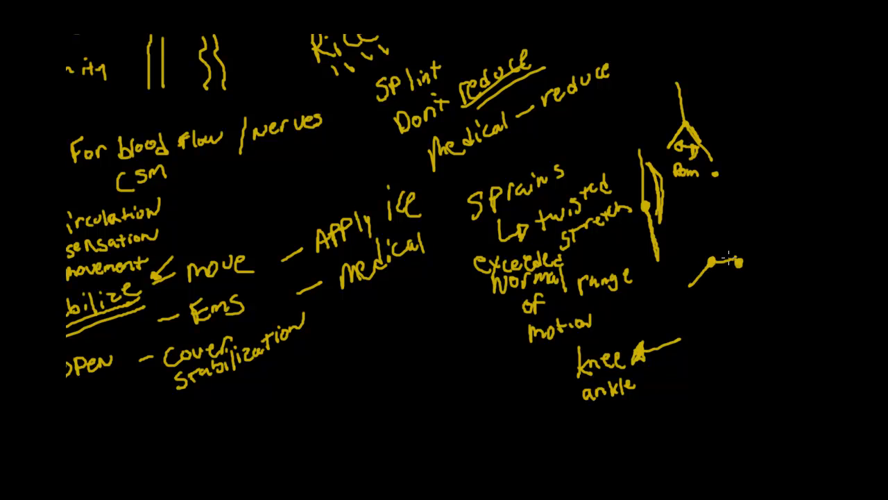
Sketch a joint beside the range-of-motion note and swelling at the stick figure's shoulder
left_click_drag(728, 247, 722, 340)
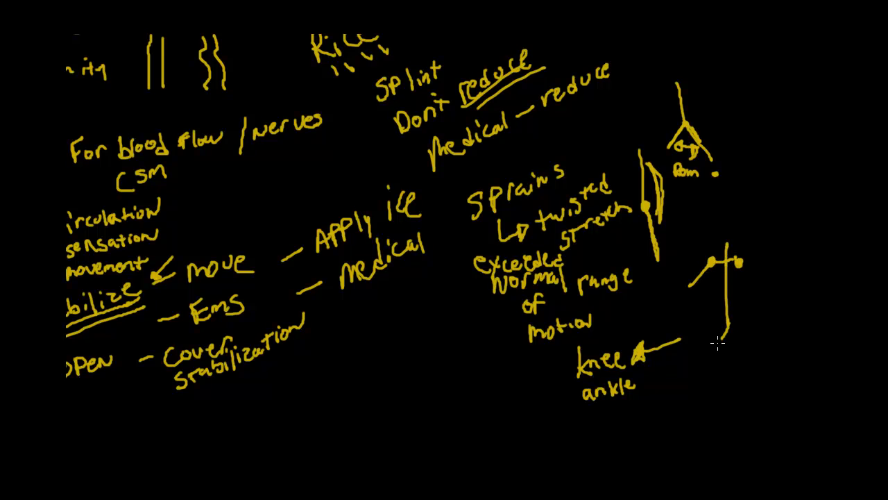
left_click_drag(725, 326, 750, 375)
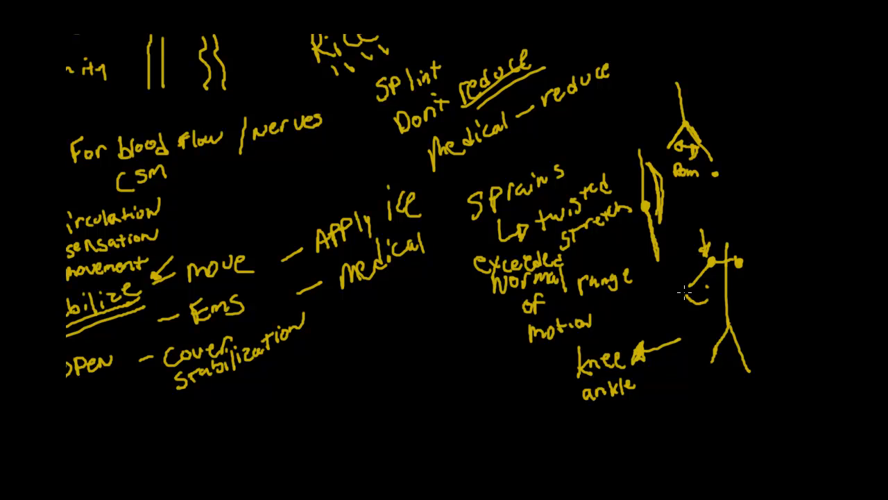
left_click_drag(683, 243, 683, 299)
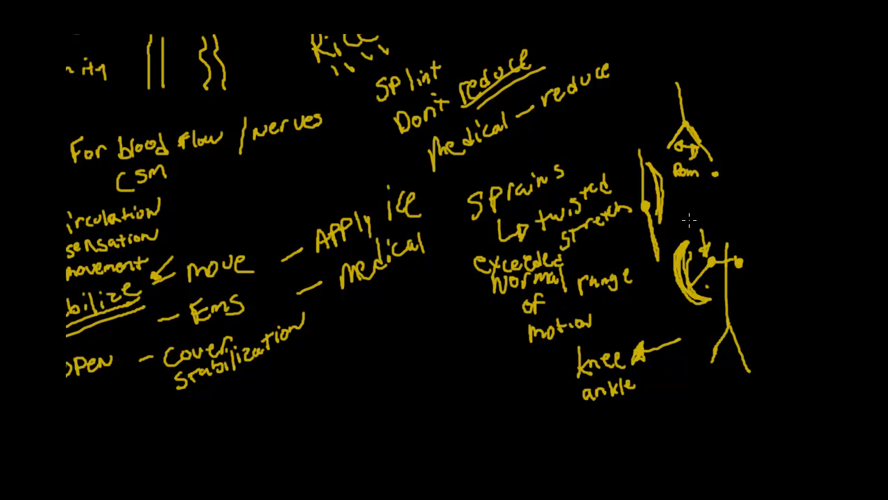
mouse_move(688, 243)
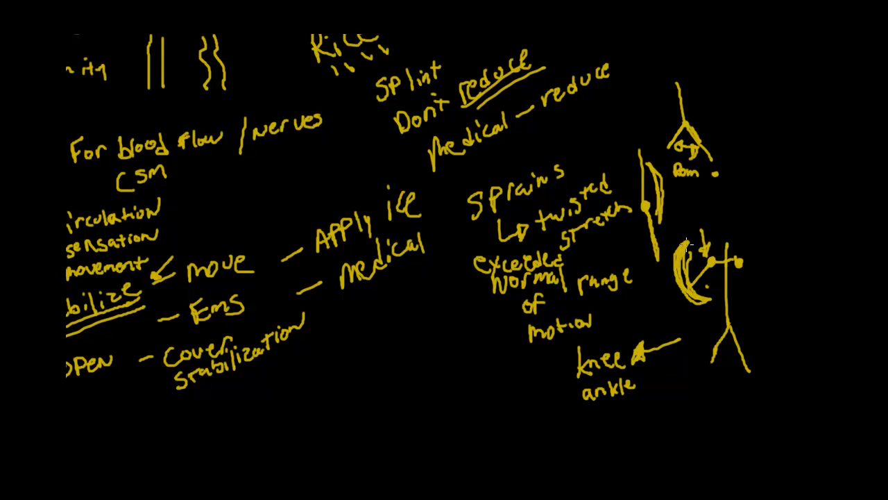
mouse_move(727, 330)
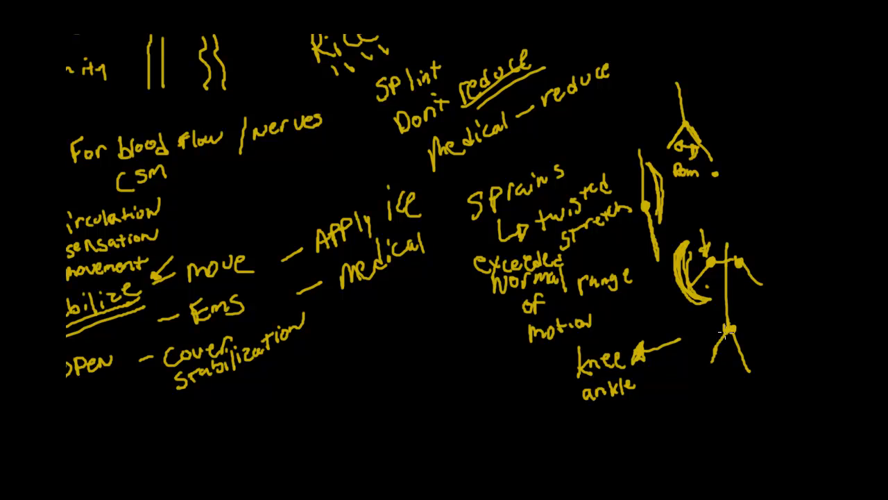
mouse_move(708, 368)
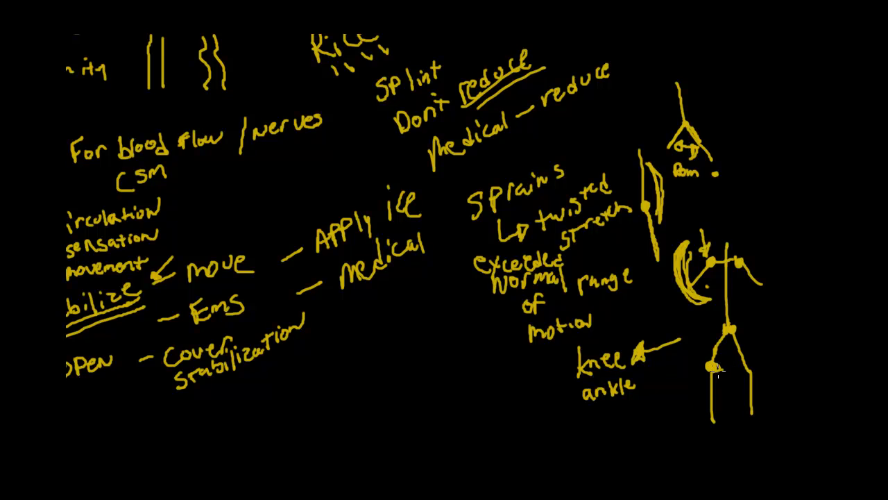
mouse_move(678, 375)
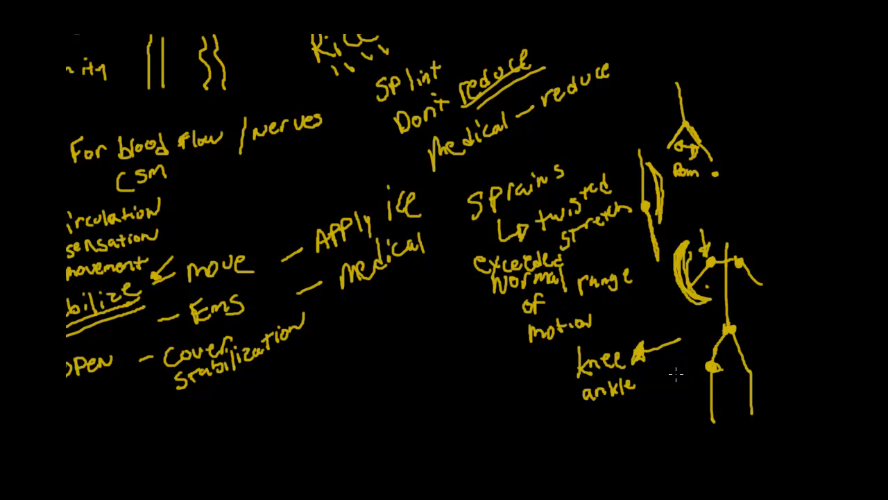
mouse_move(725, 345)
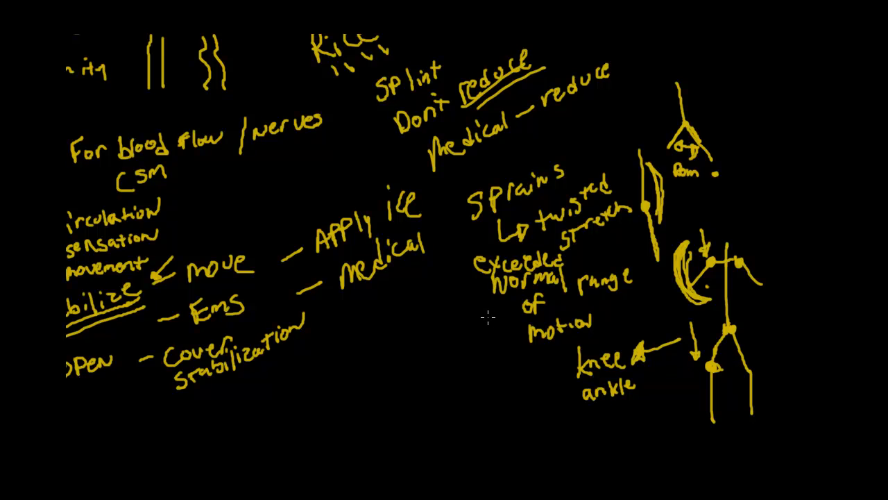
scroll("down", 3)
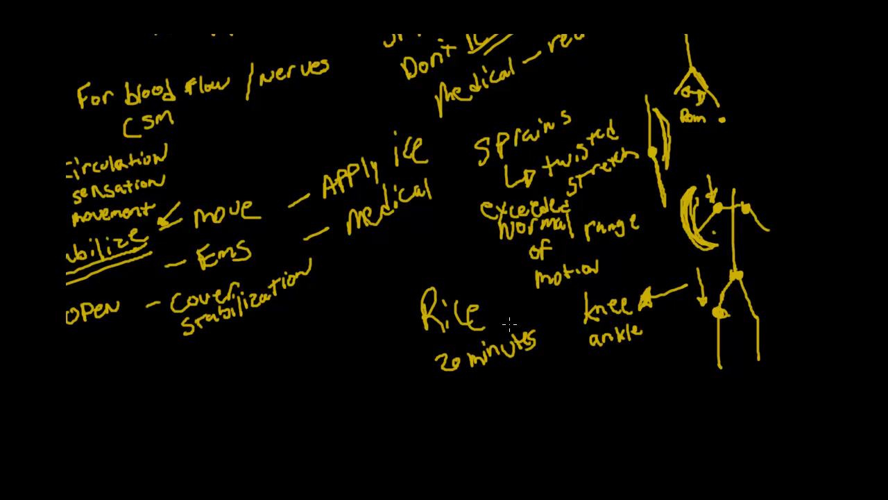
mouse_move(460, 388)
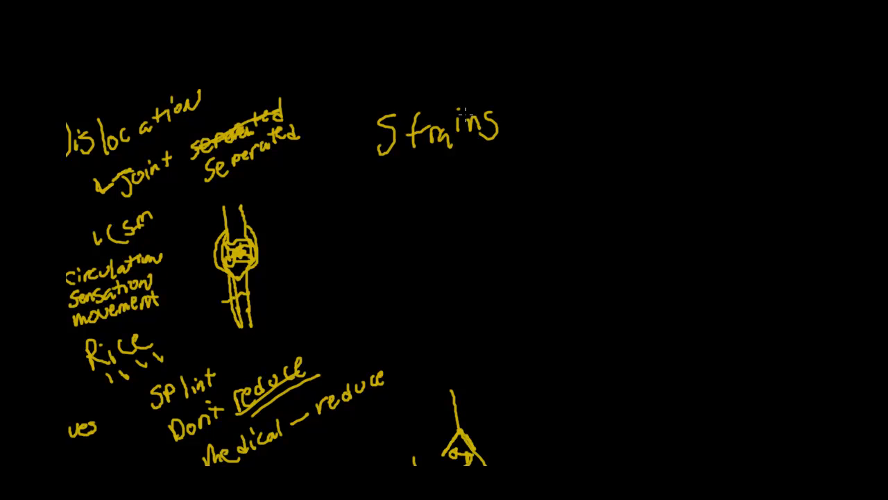
mouse_move(392, 204)
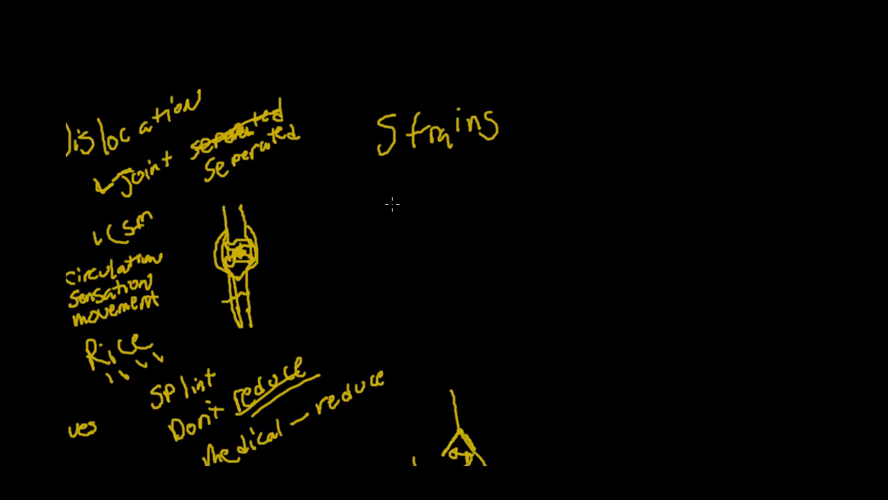
mouse_move(417, 193)
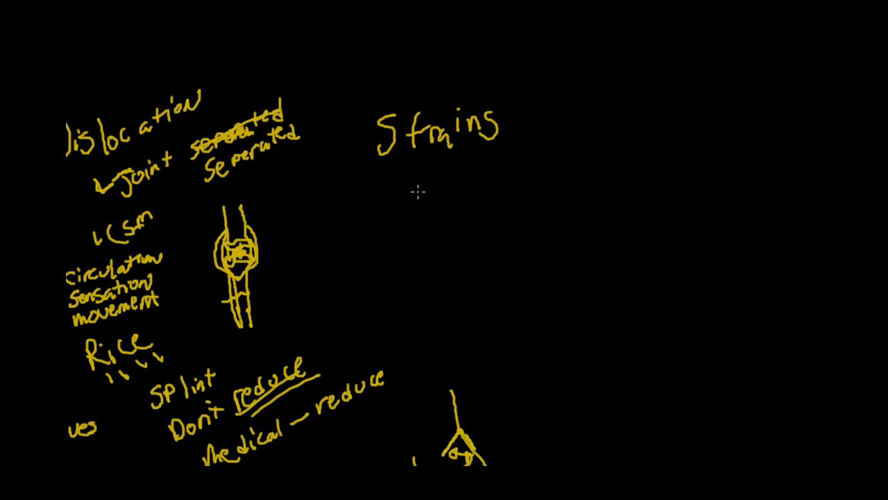
Write '- muscle pull' and '- degrees of strain' bullets under the Strains heading
left_click_drag(417, 191, 530, 192)
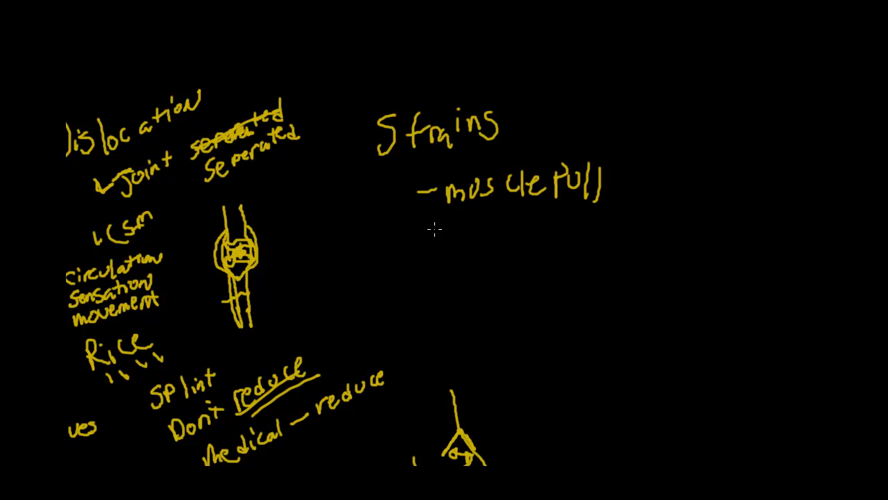
left_click_drag(419, 239, 444, 239)
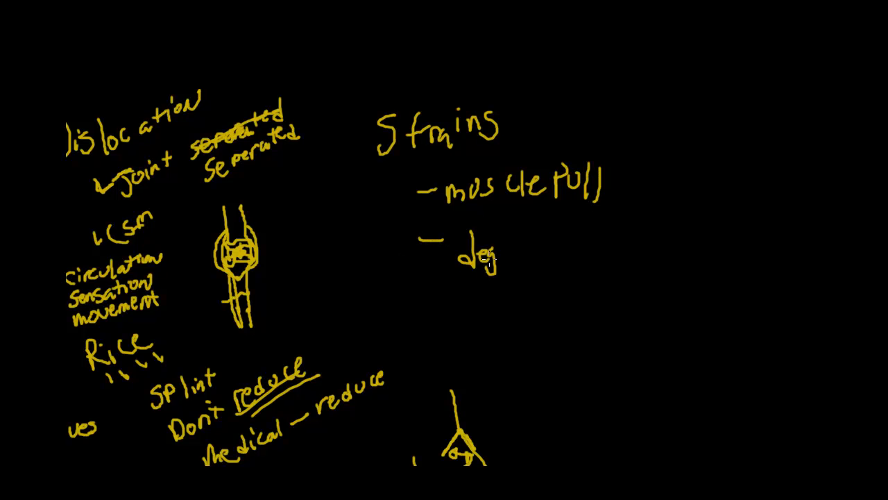
left_click_drag(493, 257, 563, 253)
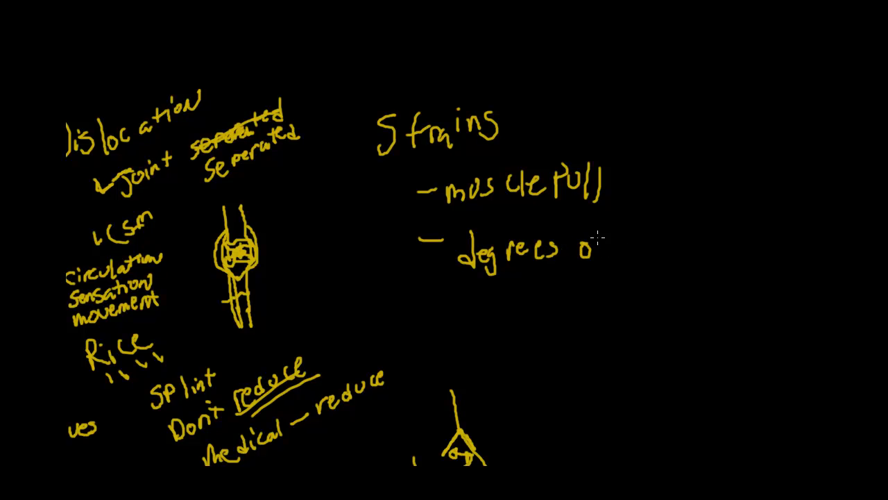
type("FS")
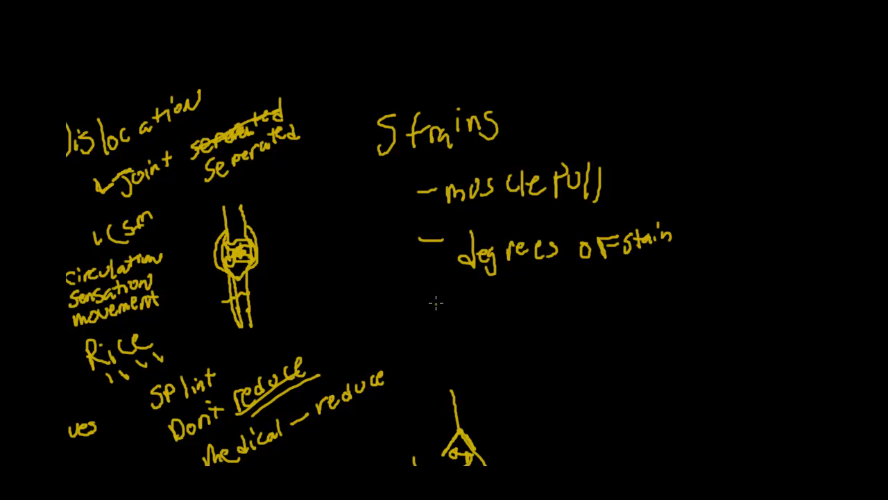
Add a third bullet dash and start writing 'muscle' on it
left_click_drag(433, 303, 469, 300)
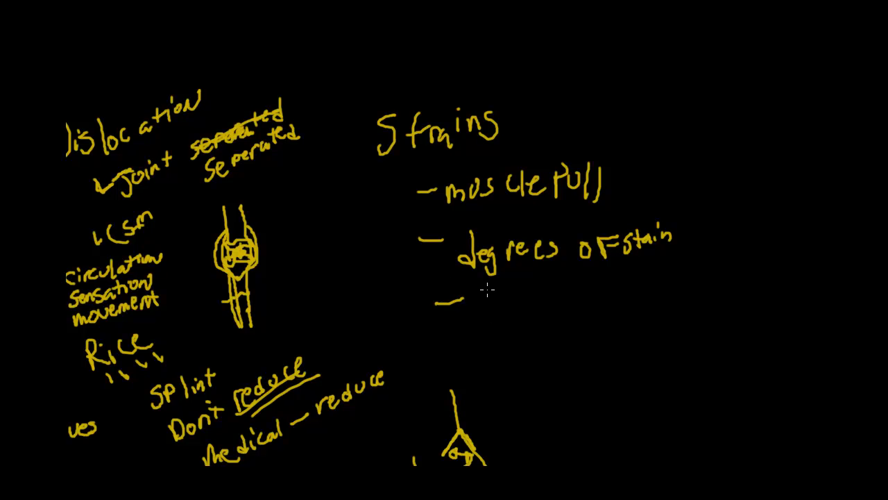
mouse_move(511, 290)
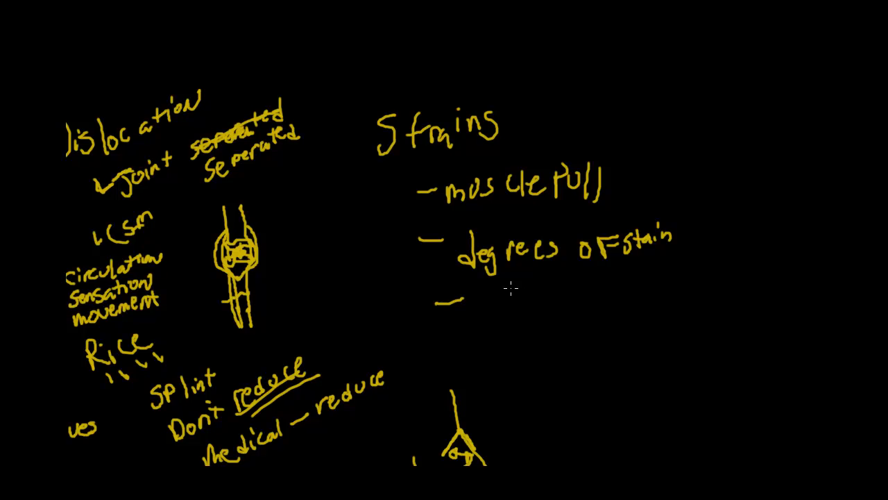
mouse_move(497, 309)
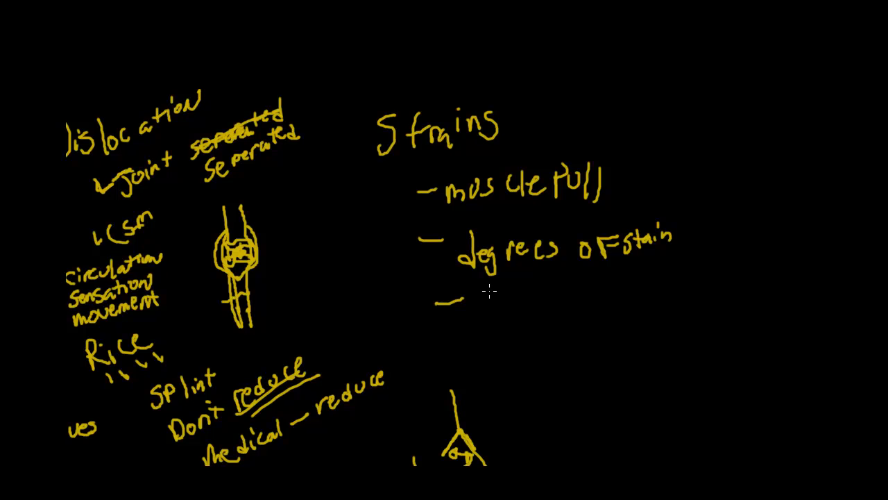
mouse_move(498, 306)
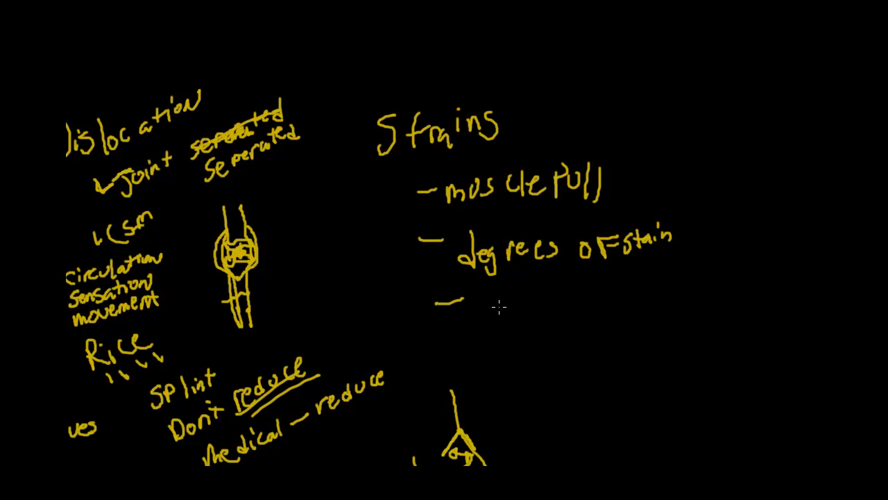
left_click_drag(488, 291, 511, 308)
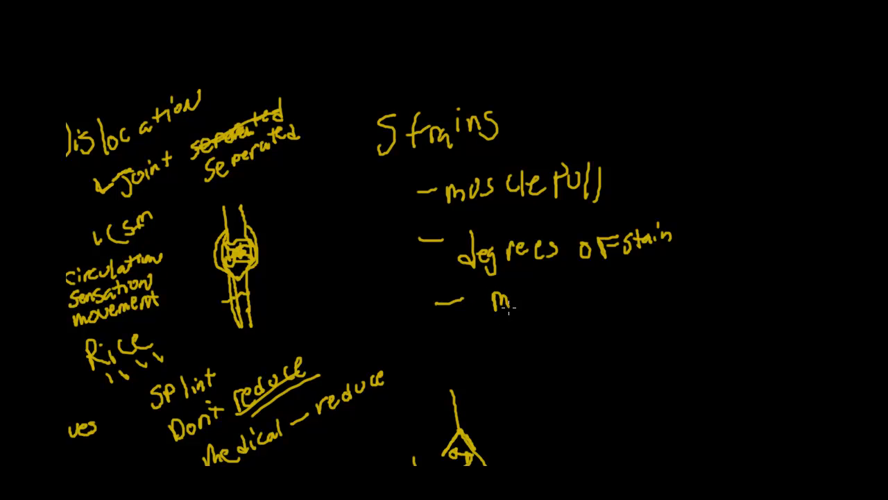
type("muscle")
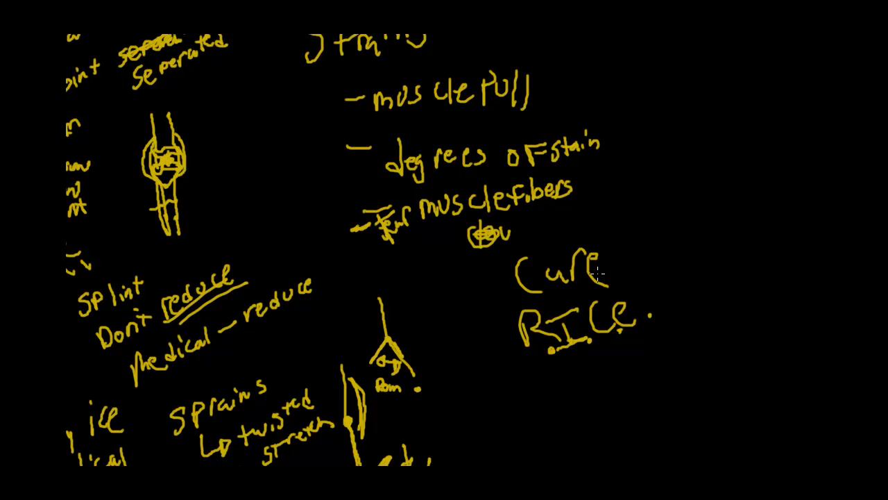
mouse_move(511, 367)
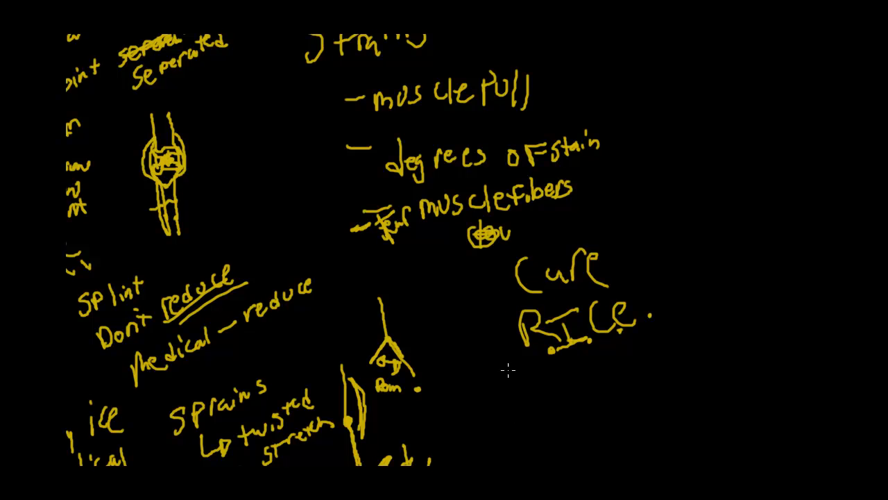
mouse_move(548, 266)
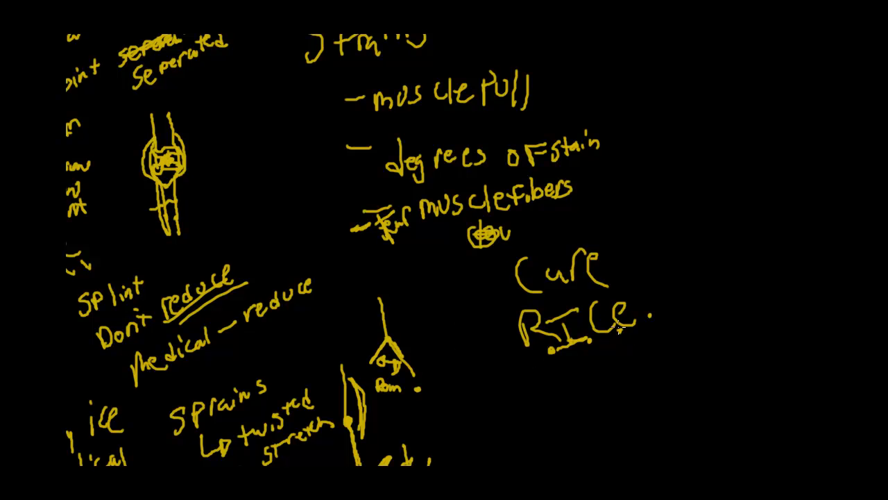
mouse_move(550, 377)
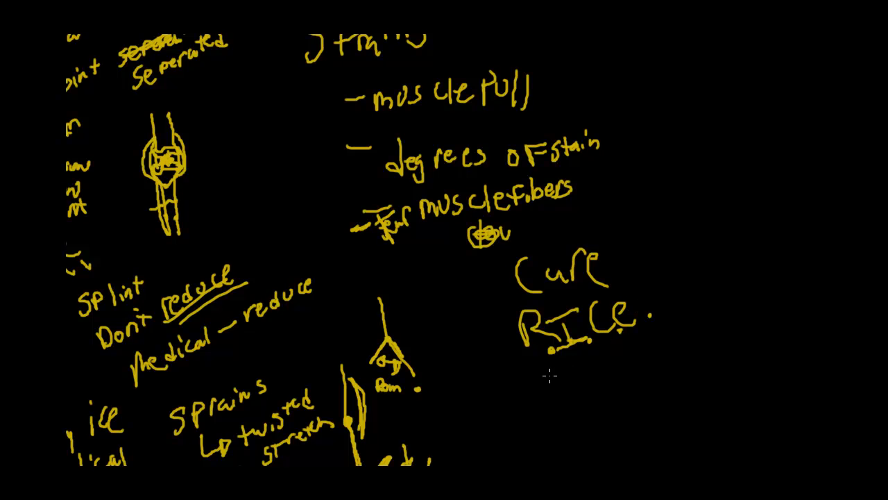
mouse_move(563, 313)
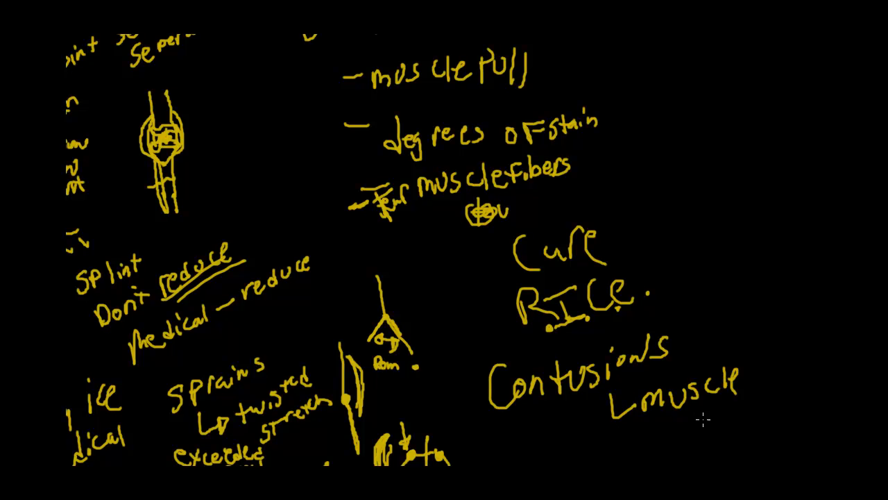
Write 'bruise' after 'muscle' under the Contusions heading
type("bruise")
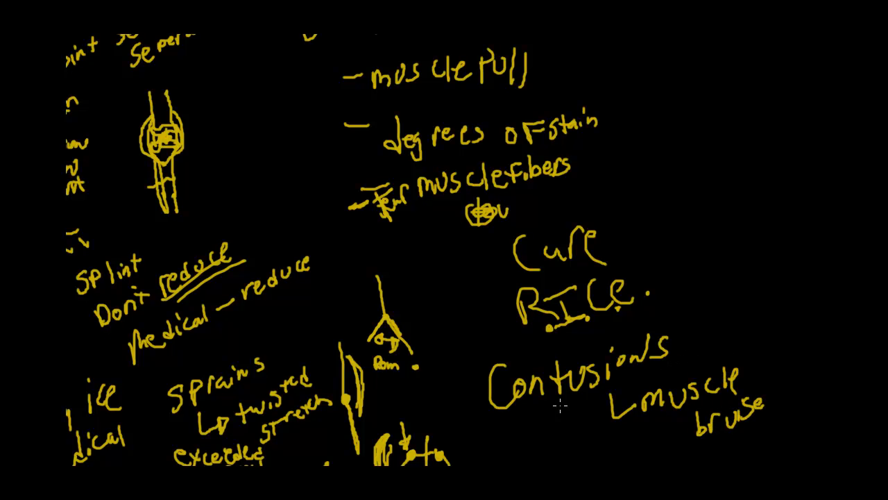
mouse_move(562, 405)
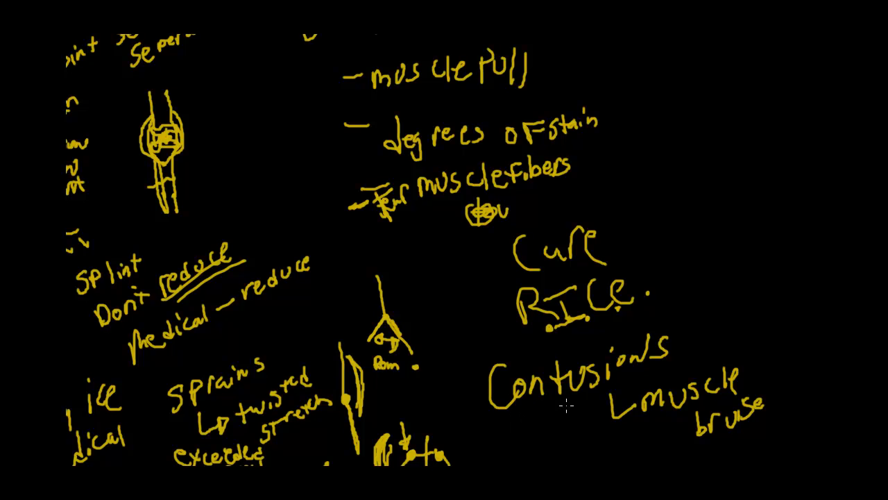